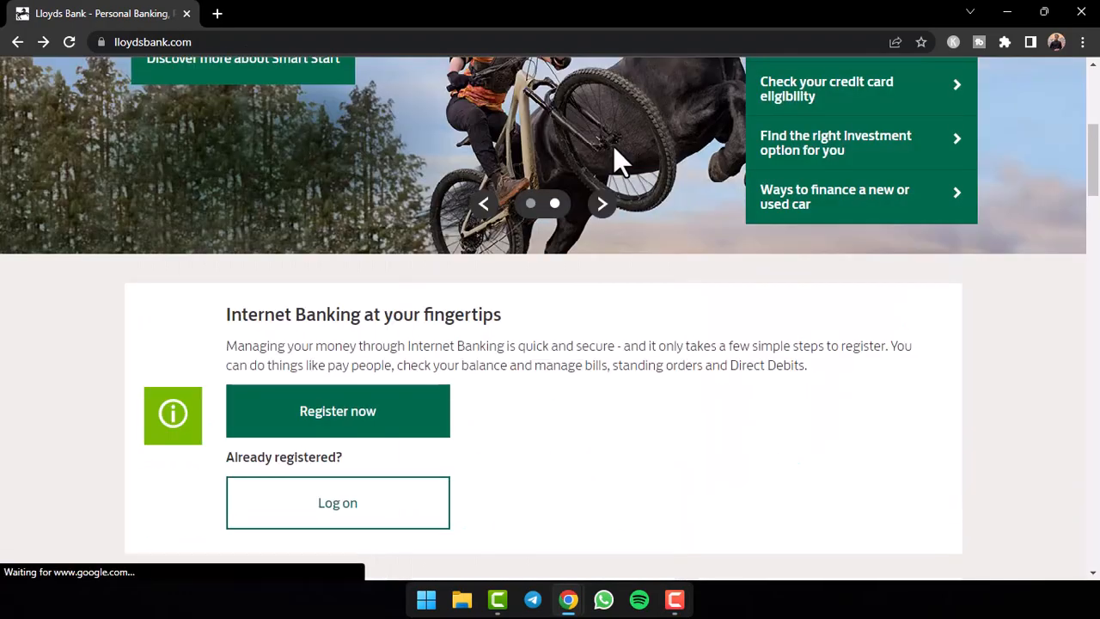
- Browse the Lloyds homepage and pick Current accounts from the Our products list
scroll(up, 3)
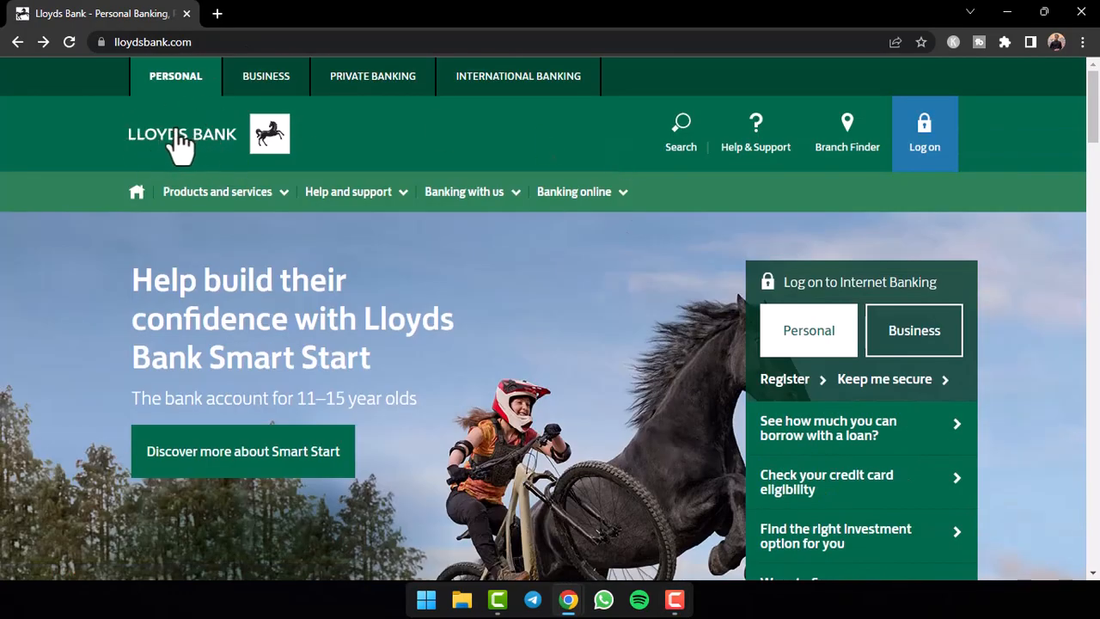
scroll(down, 3)
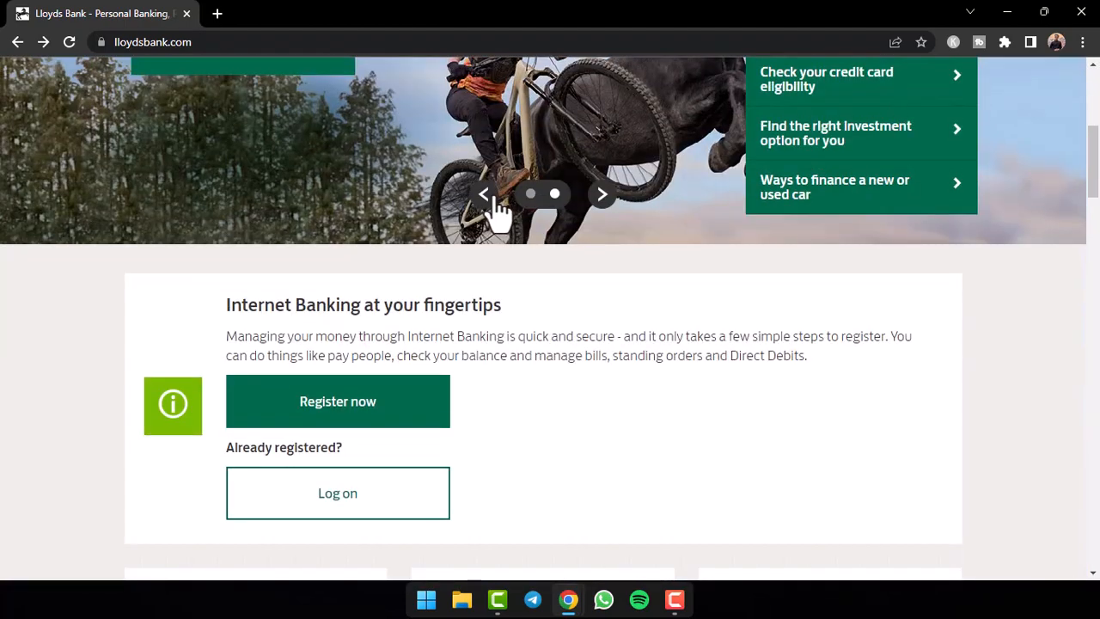
scroll(down, 3)
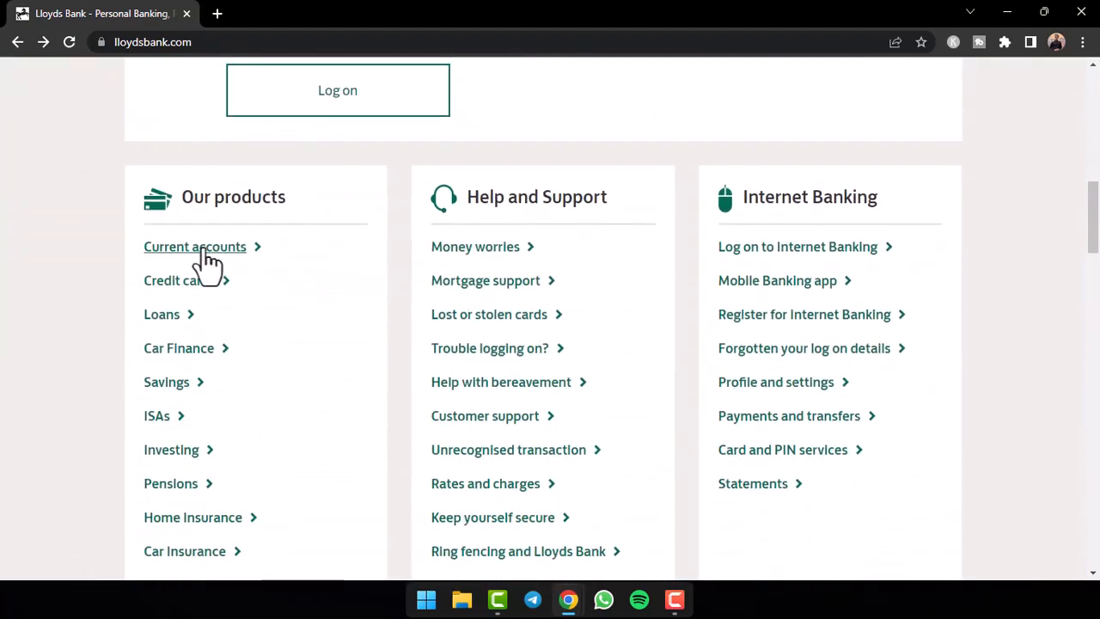
click(194, 246)
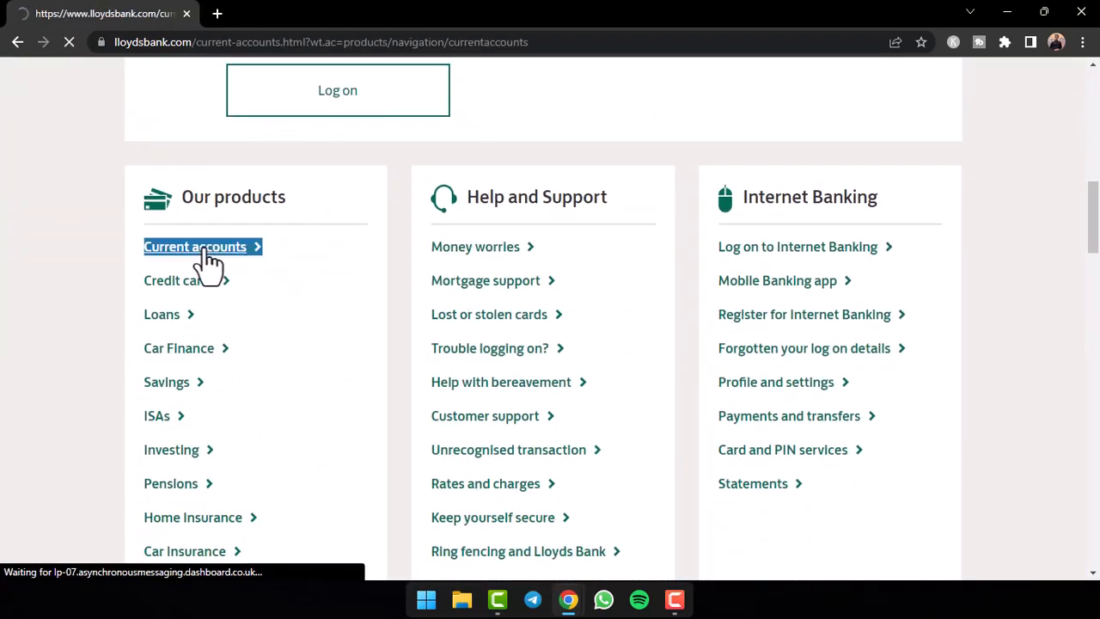
- Review the Classic, Club Lloyds, Silver and Platinum current account options
click(194, 247)
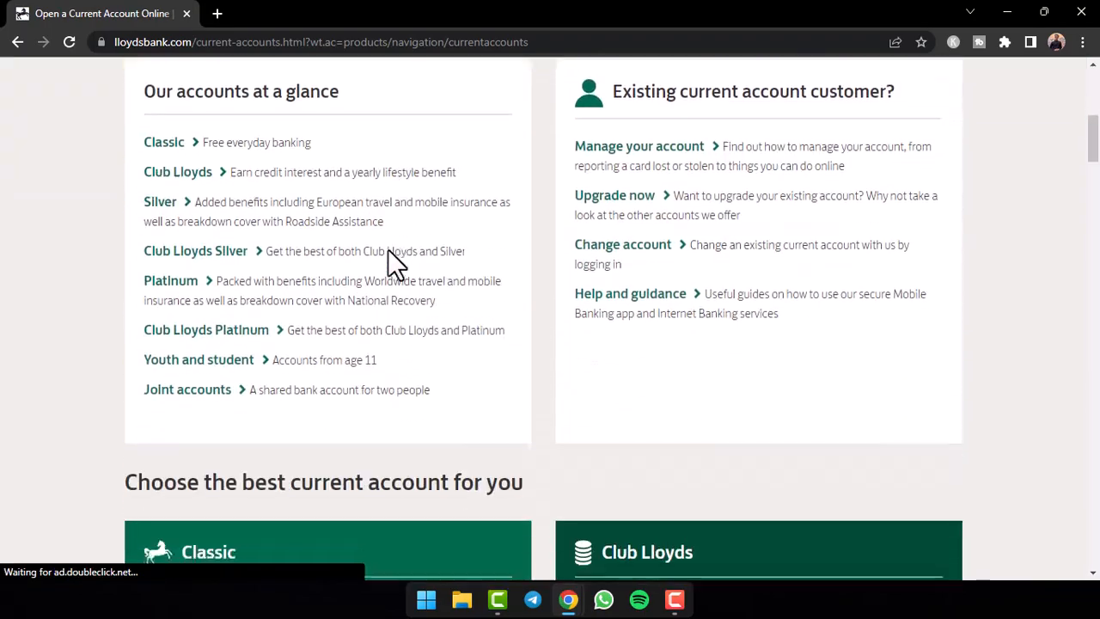
scroll(down, 3)
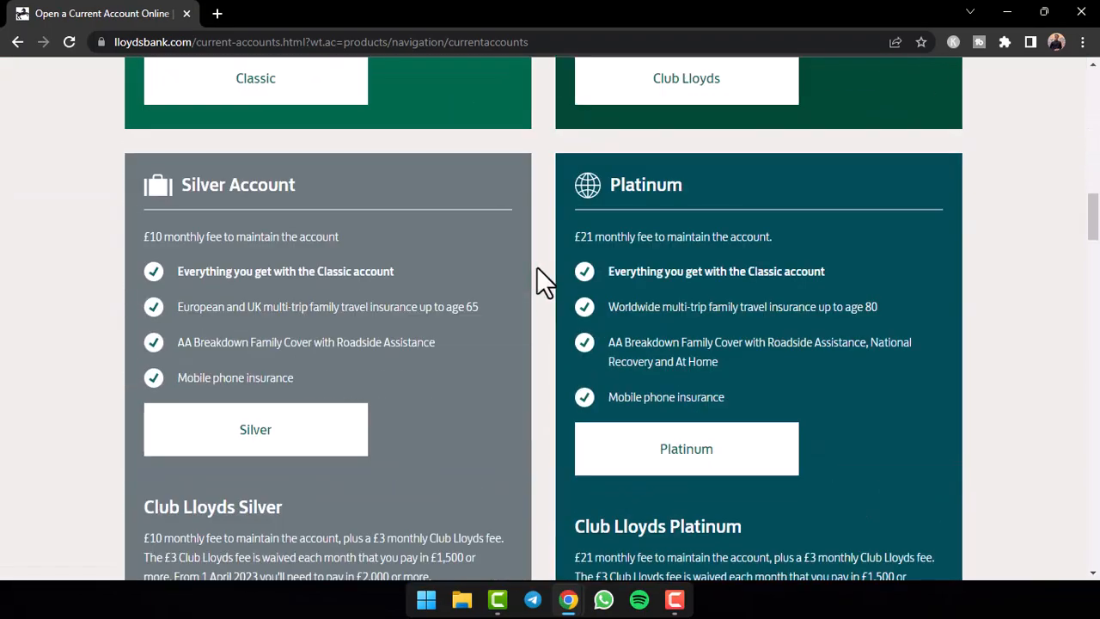
scroll(down, 3)
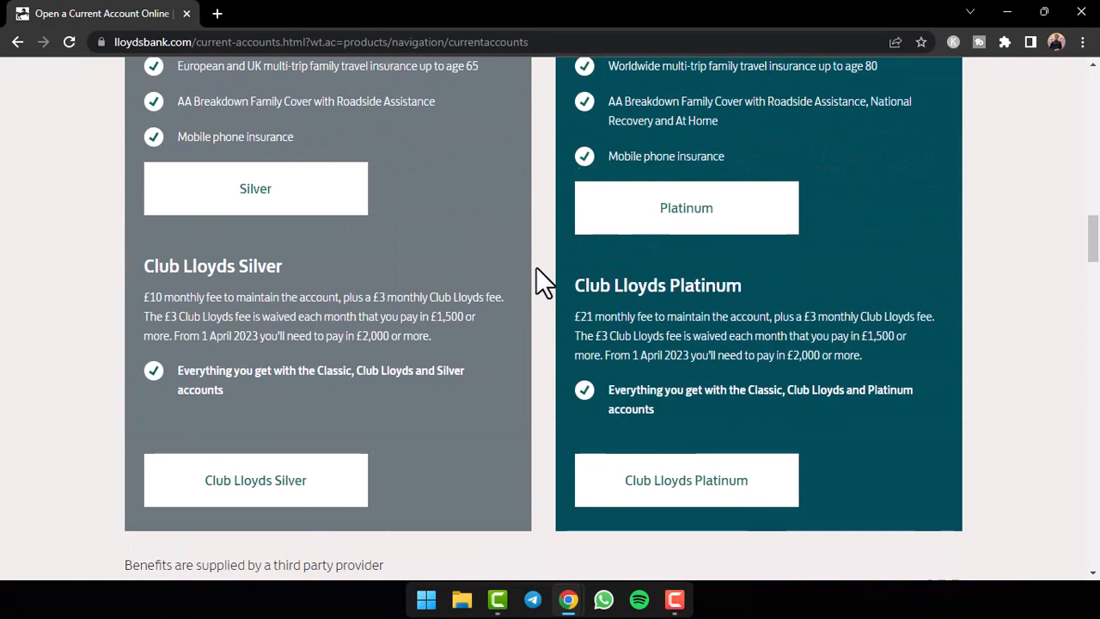
scroll(up, 3)
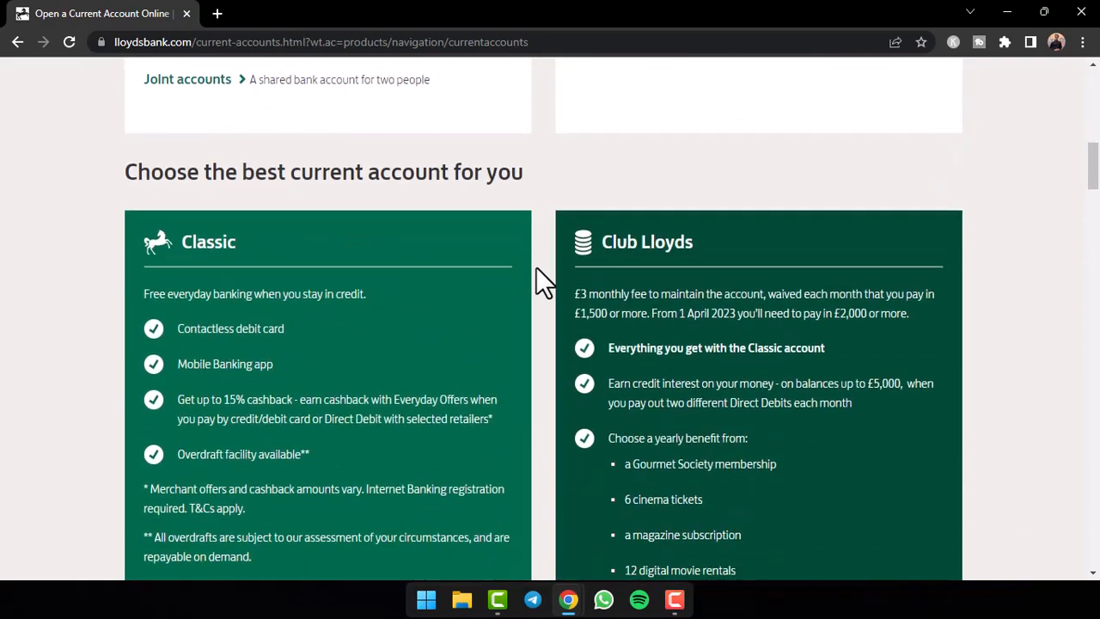
scroll(down, 3)
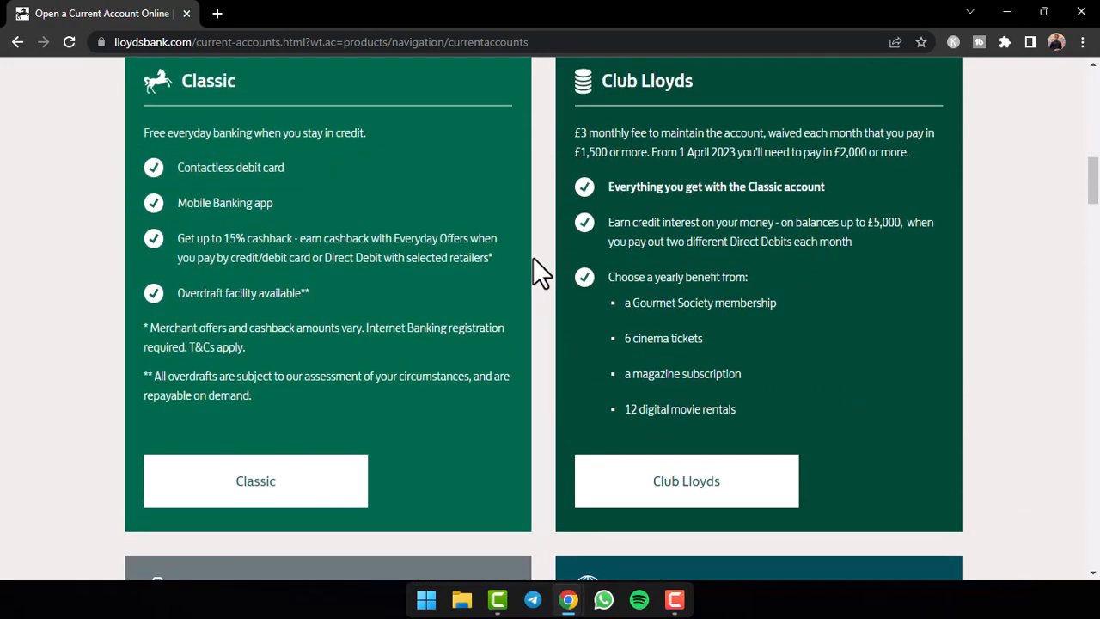
mouse_move(380, 430)
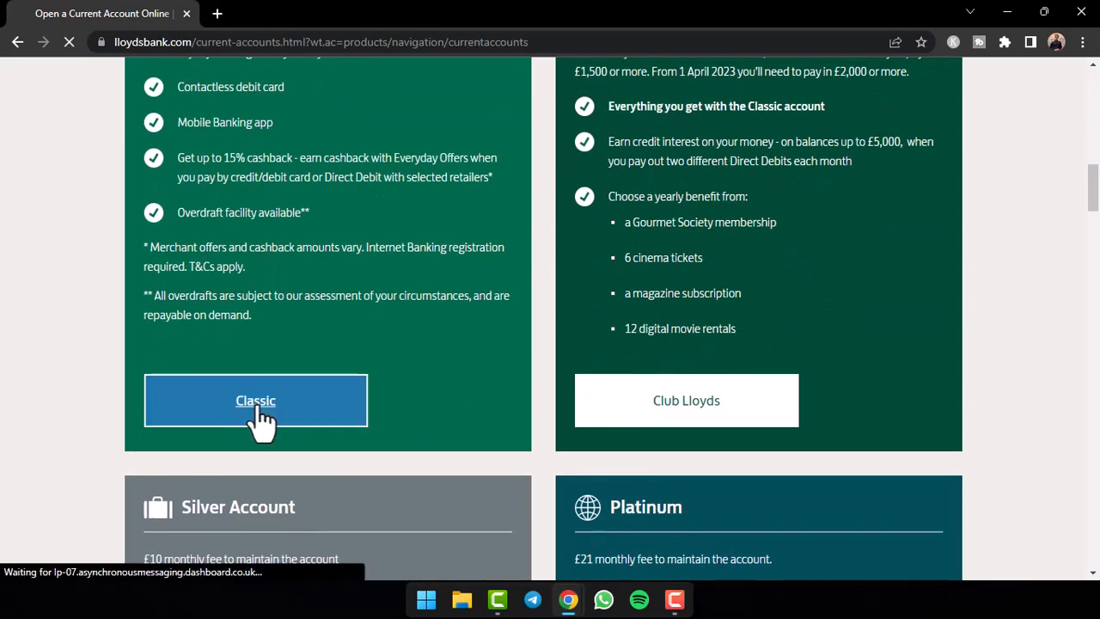
- Open the Classic Account page and scroll to its apply-today eligibility section
click(255, 400)
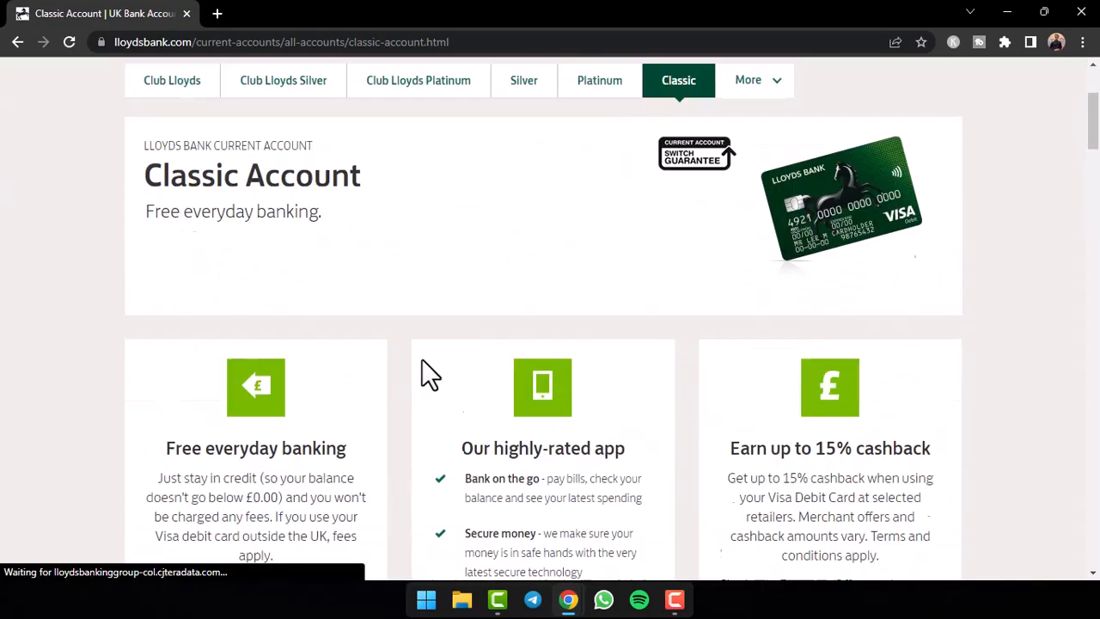
scroll(down, 3)
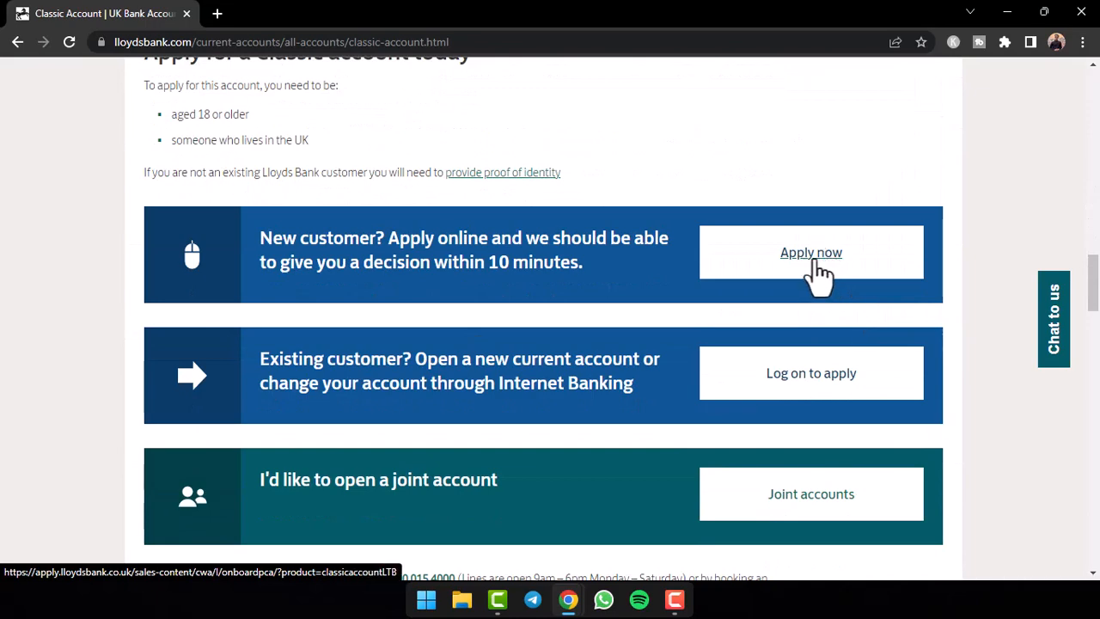
mouse_move(459, 468)
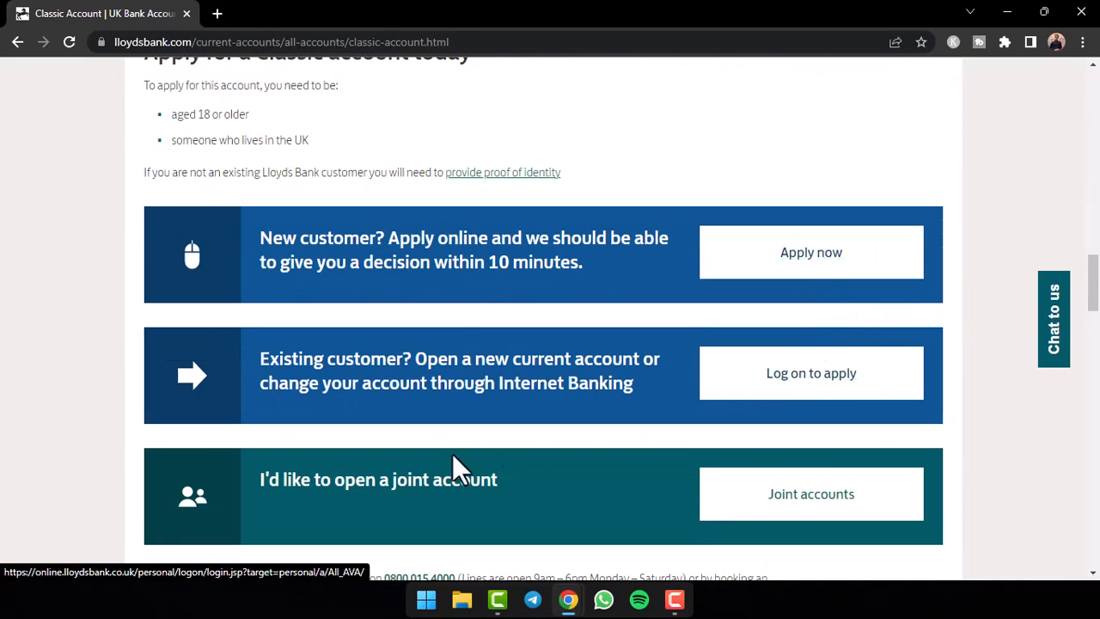
mouse_move(806, 503)
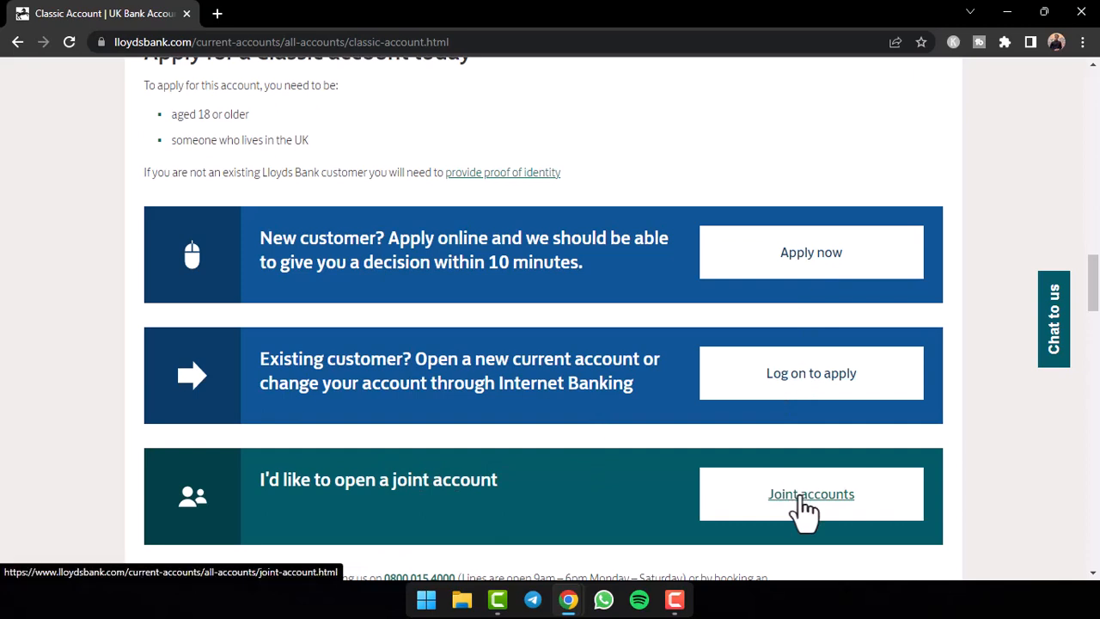
mouse_move(804, 507)
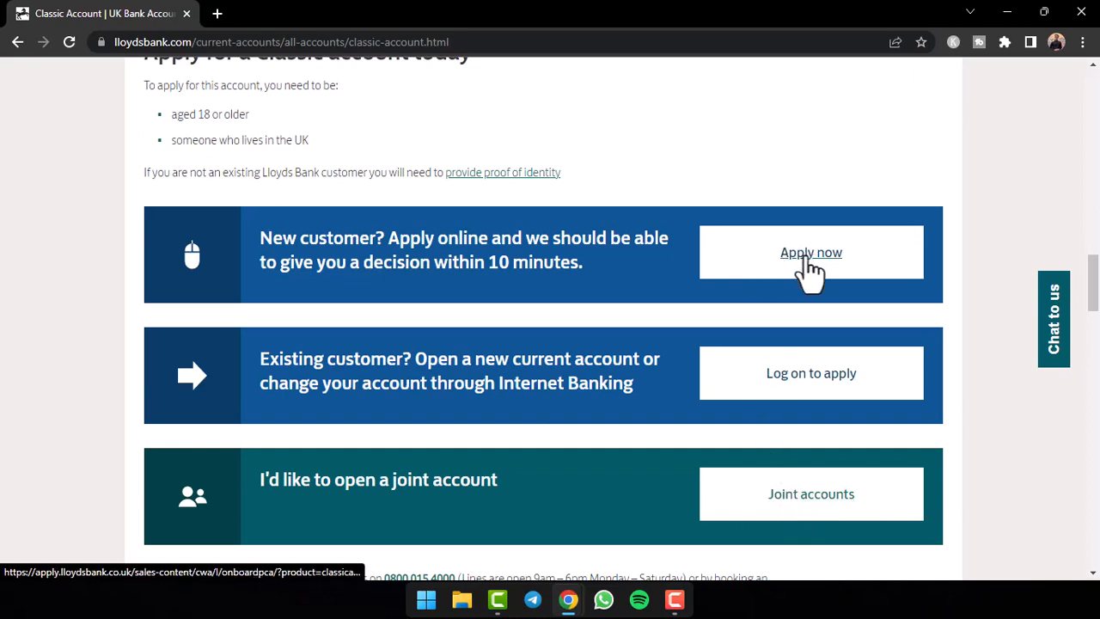
- Apply as a new customer: not existing customer, no prior application, main account
click(811, 252)
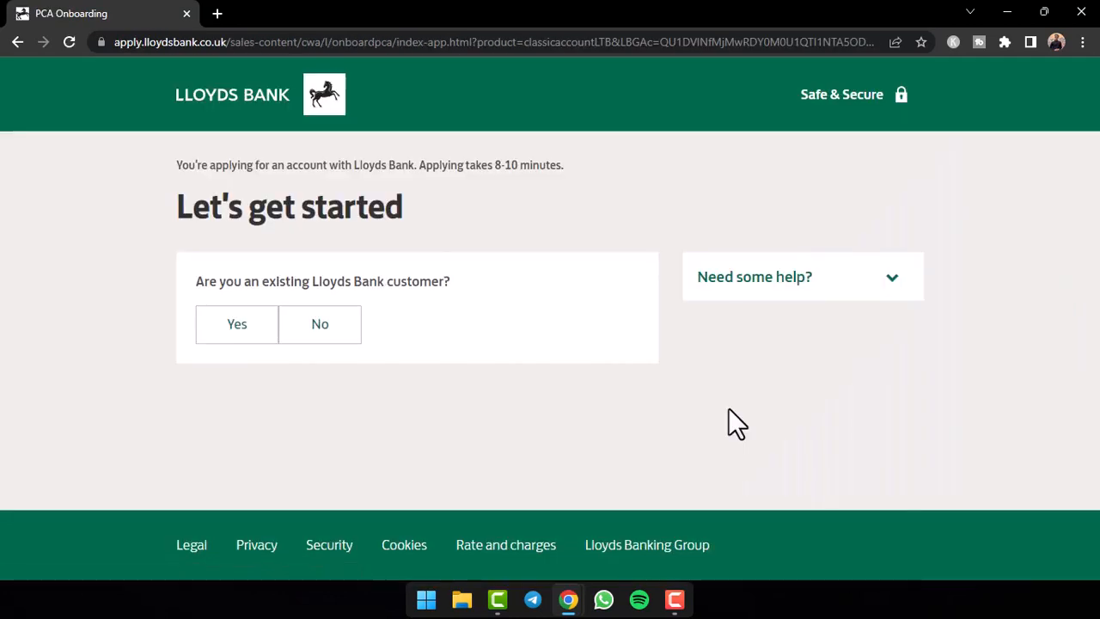
mouse_move(200, 286)
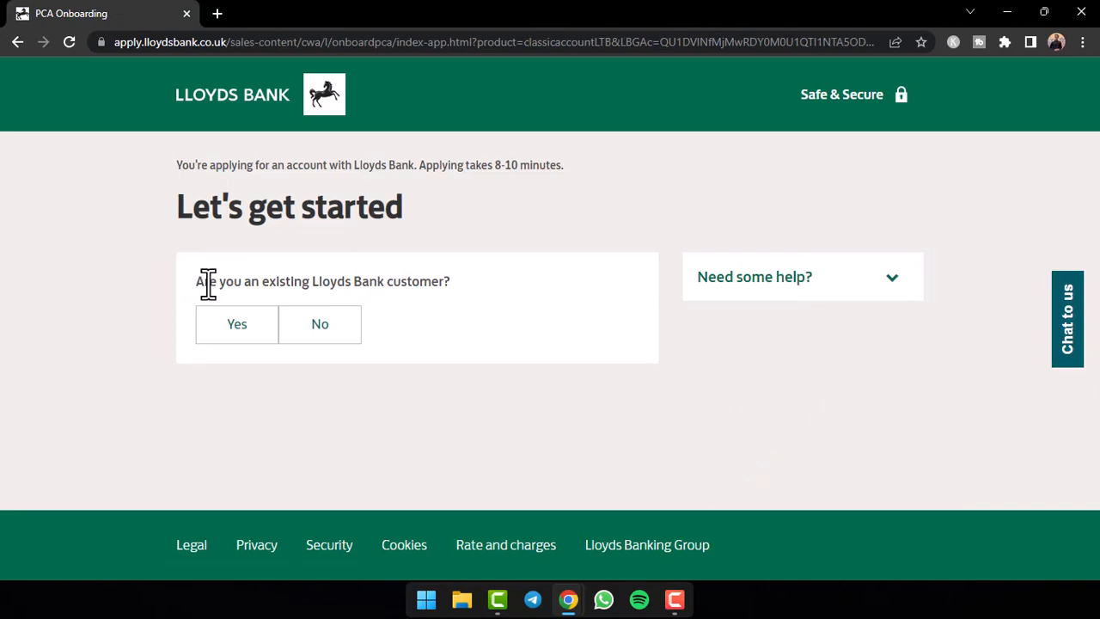
click(319, 324)
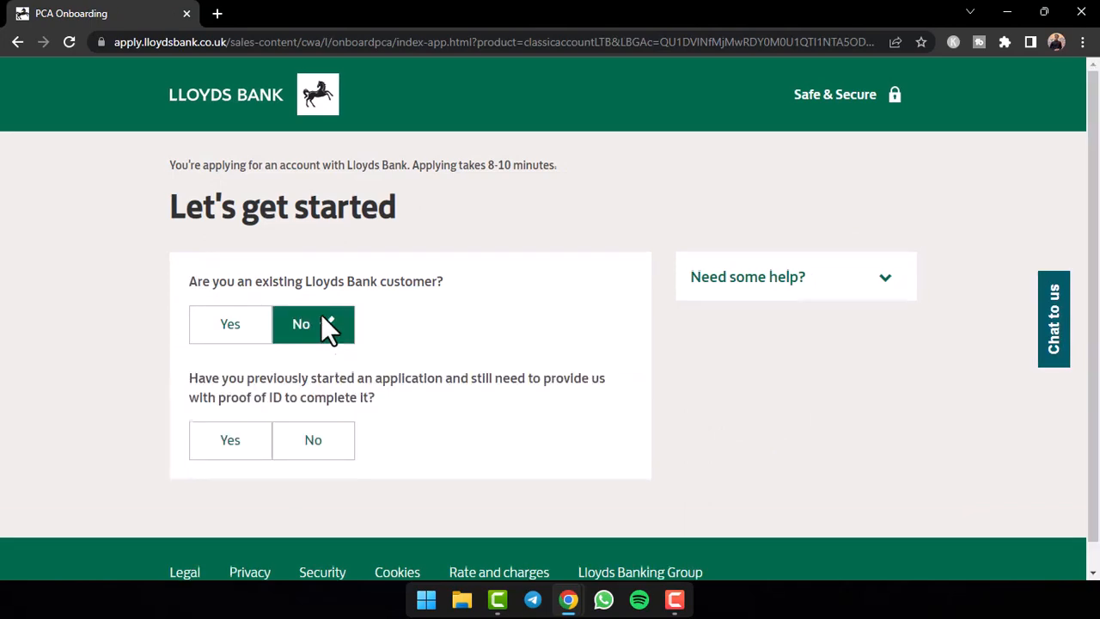
scroll(up, 3)
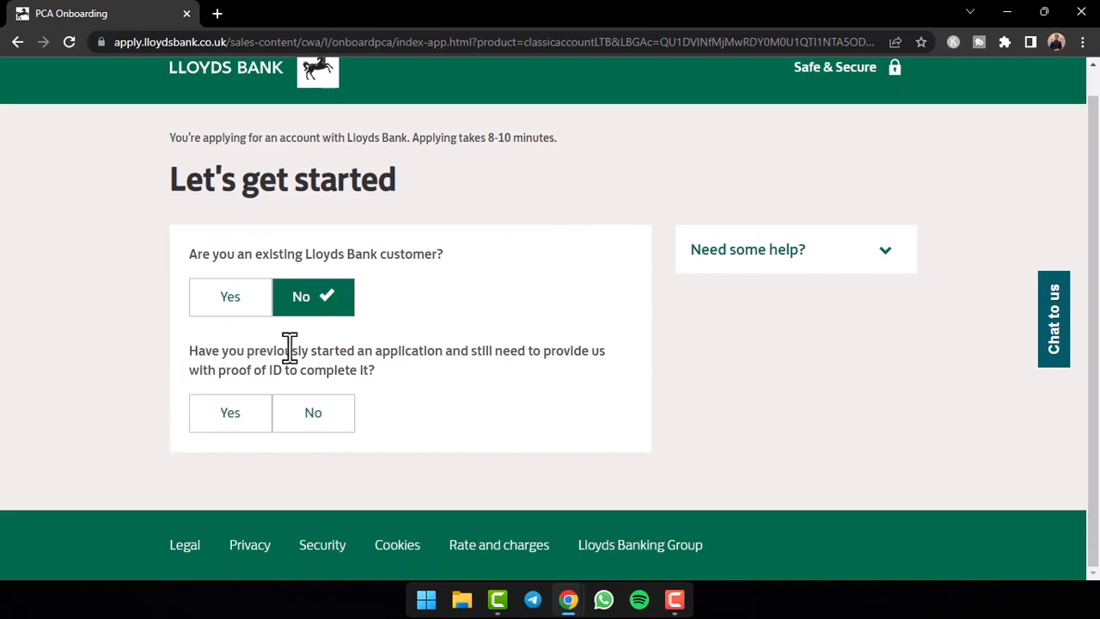
mouse_move(459, 351)
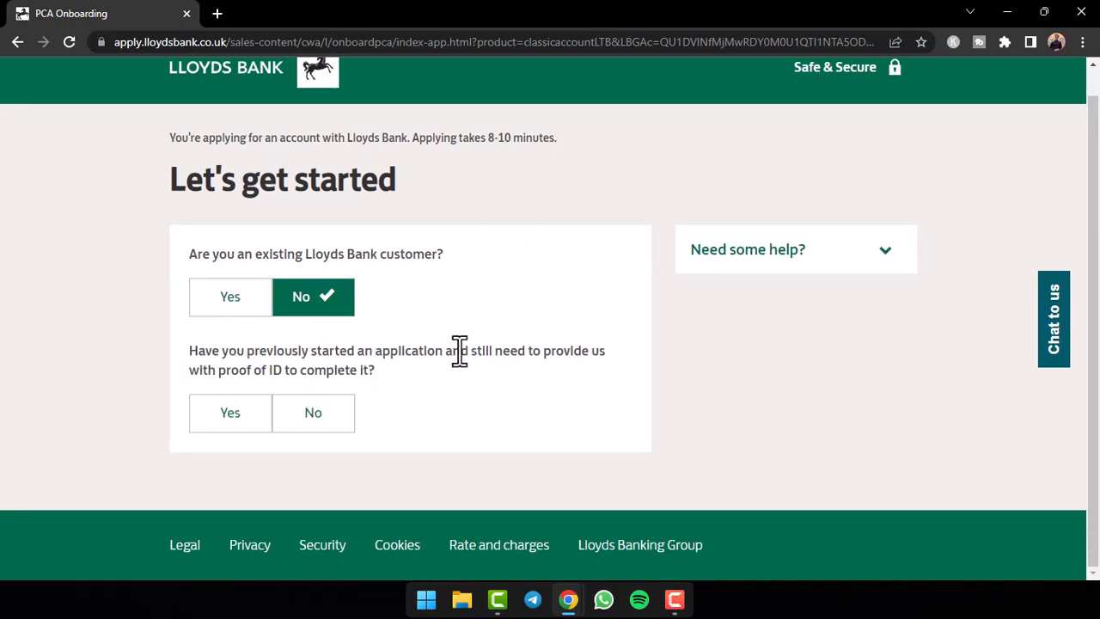
mouse_move(326, 373)
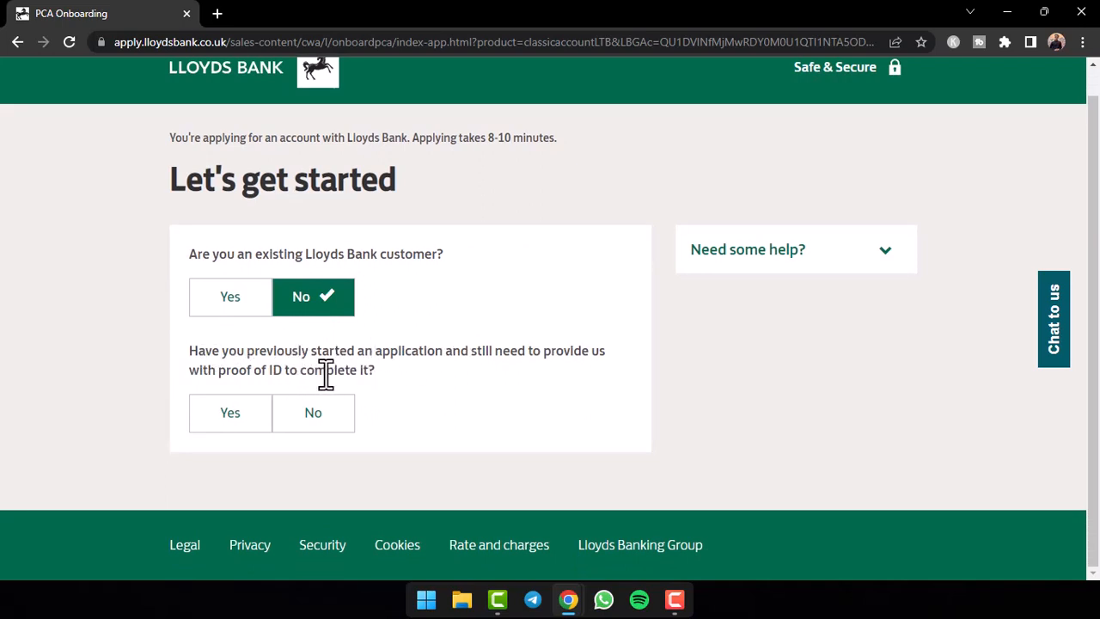
click(313, 412)
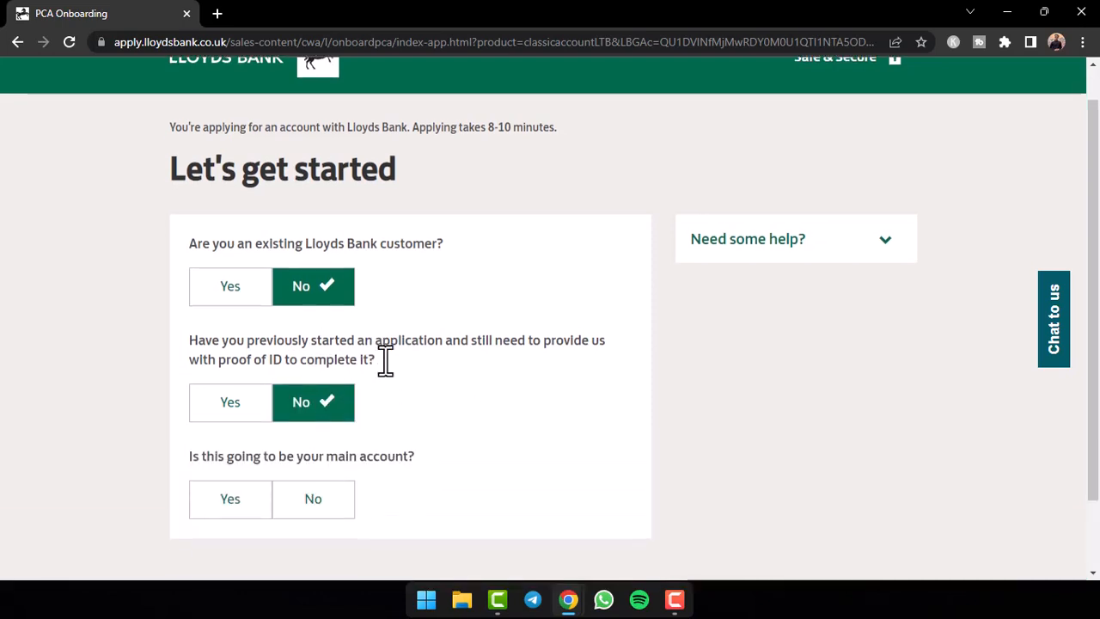
scroll(down, 3)
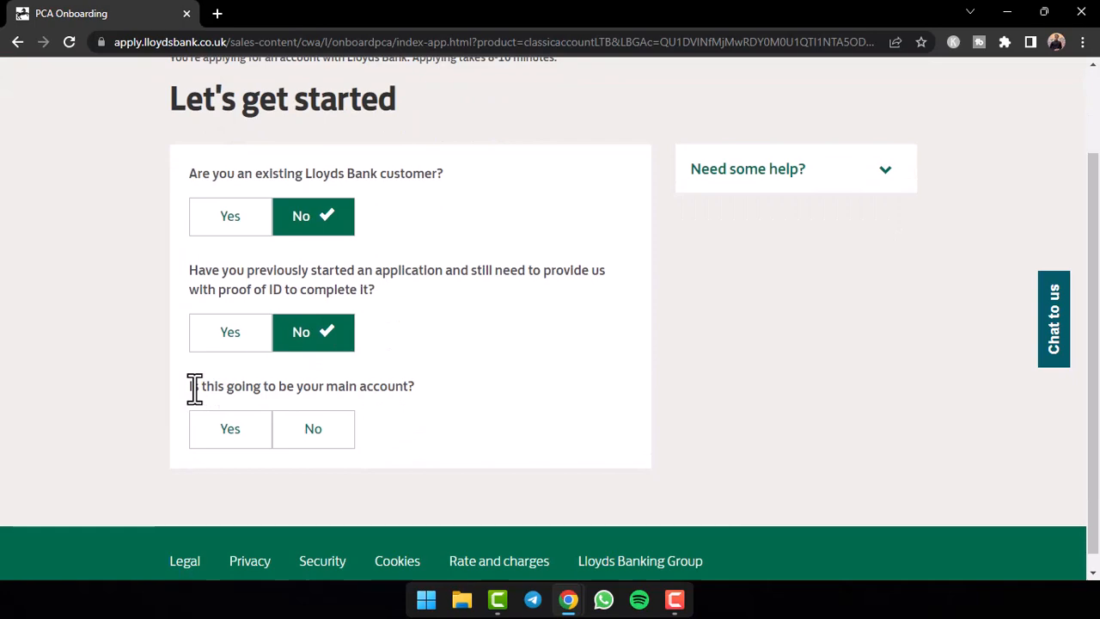
click(229, 429)
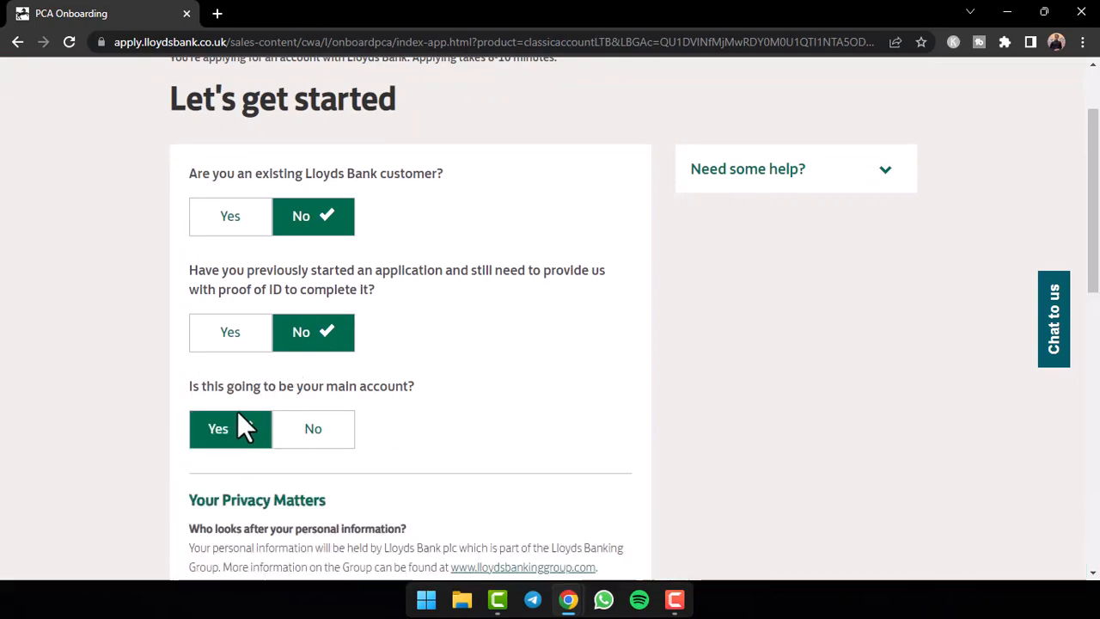
- Scroll through the privacy information and continue to the personal details form
scroll(down, 3)
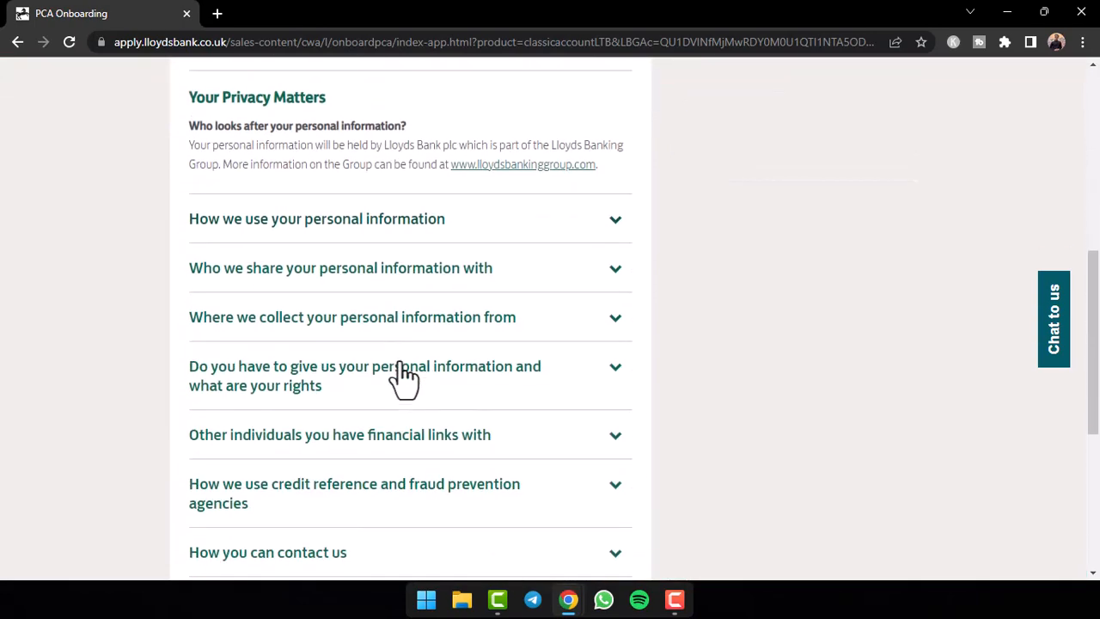
scroll(down, 3)
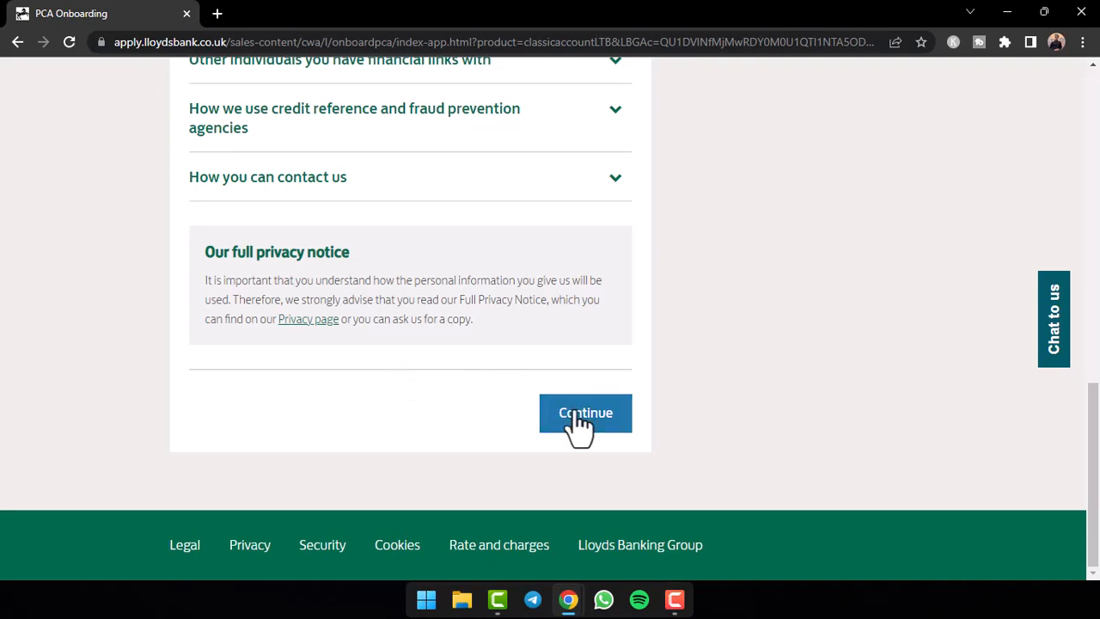
click(586, 413)
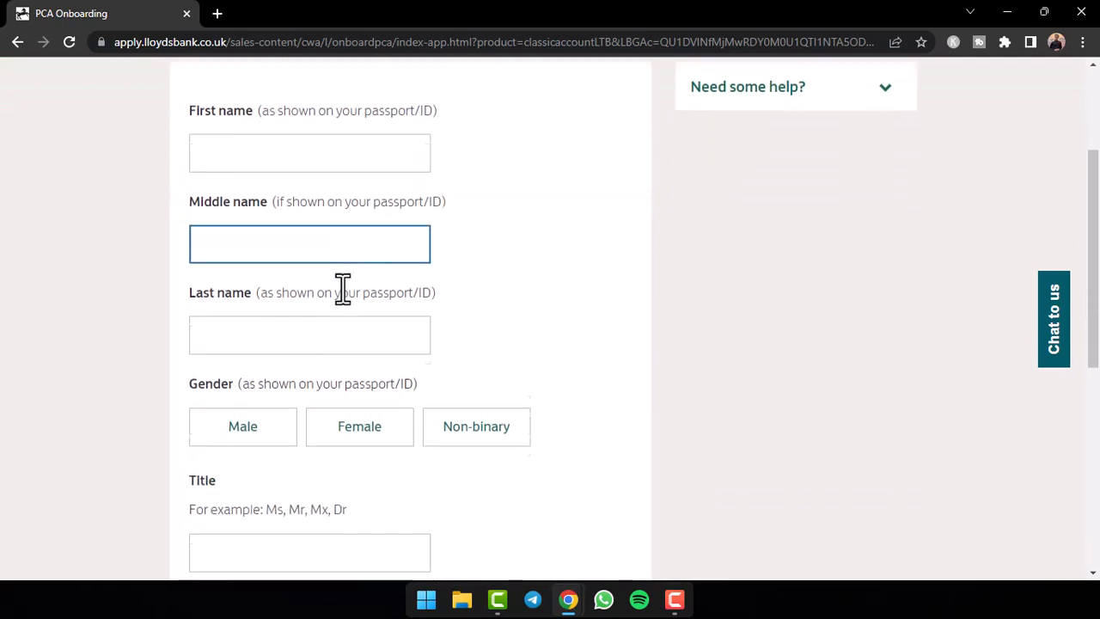
scroll(down, 3)
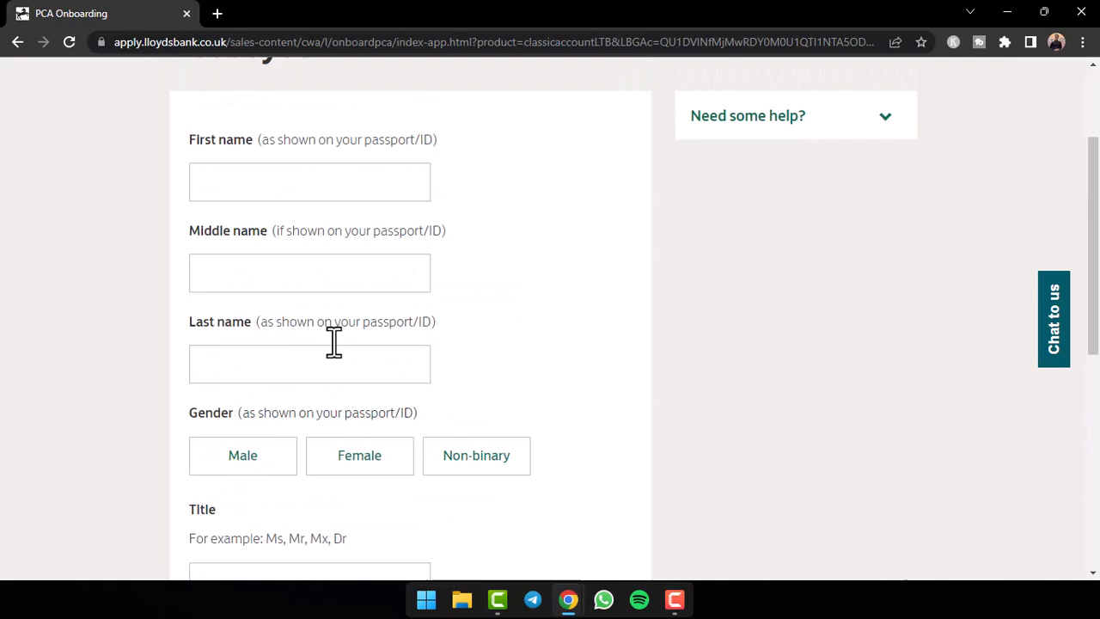
mouse_move(387, 94)
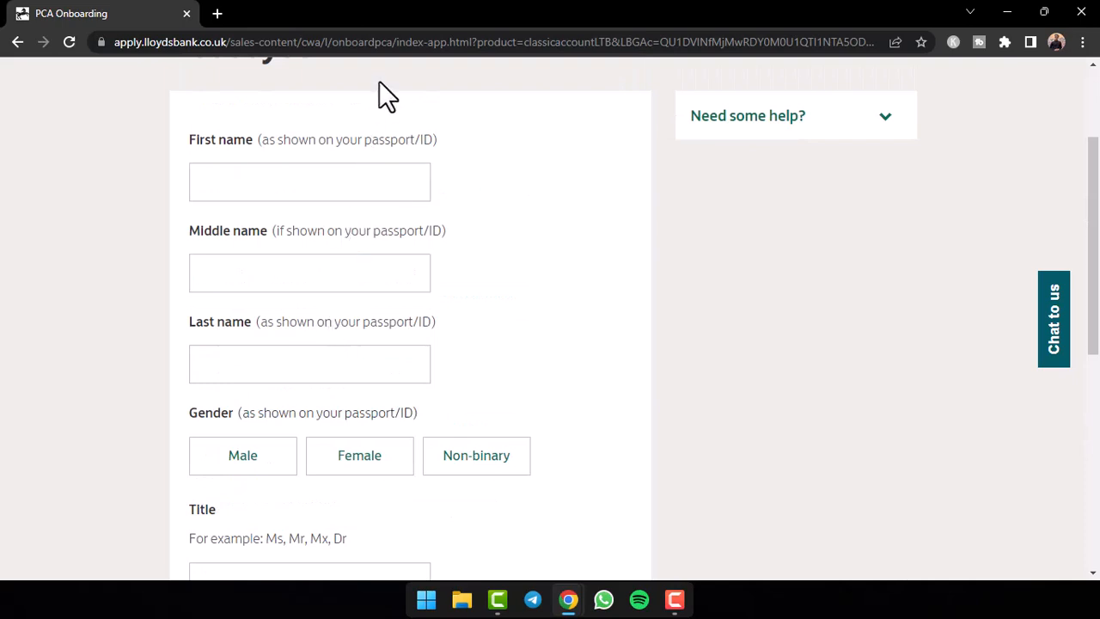
scroll(down, 3)
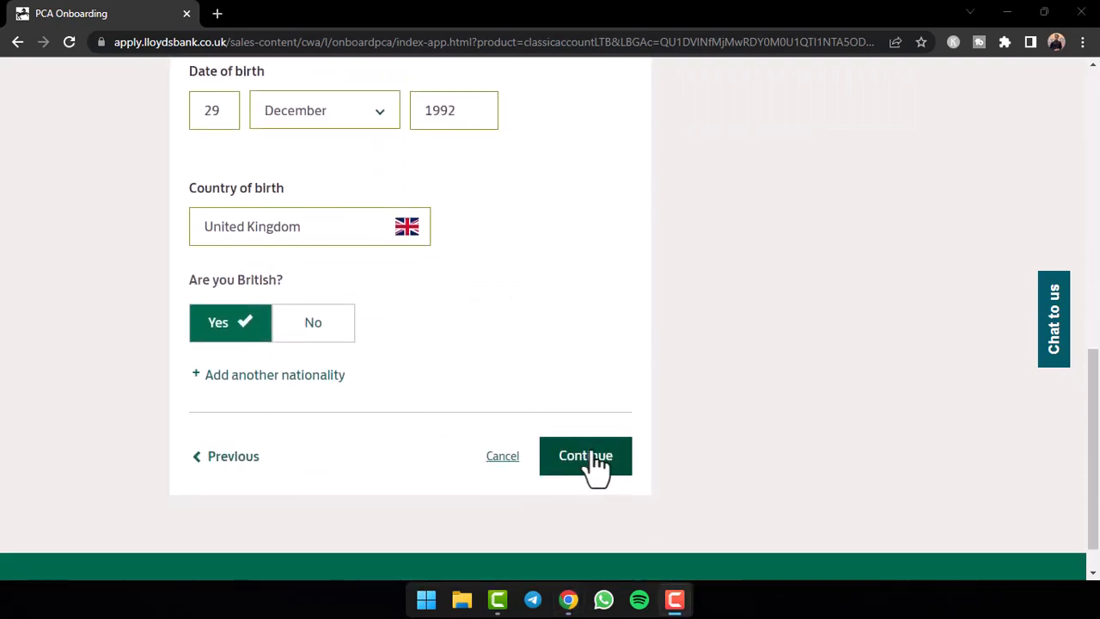
click(585, 456)
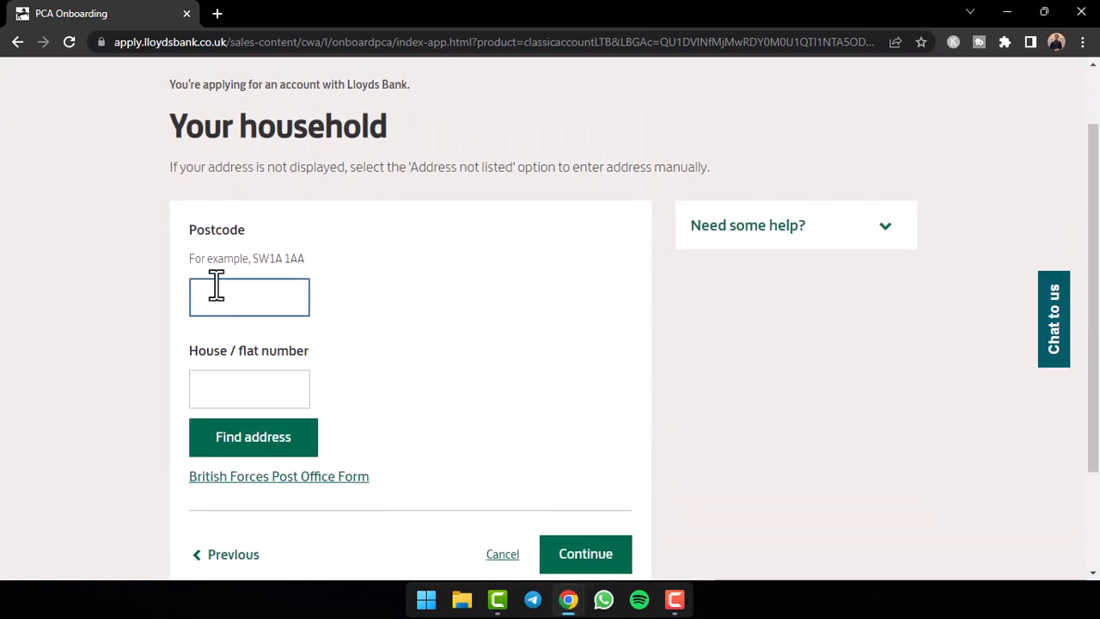
- Enter the address, £100 board, £25 childcare and December 2010 move-in date, and submit
click(249, 389)
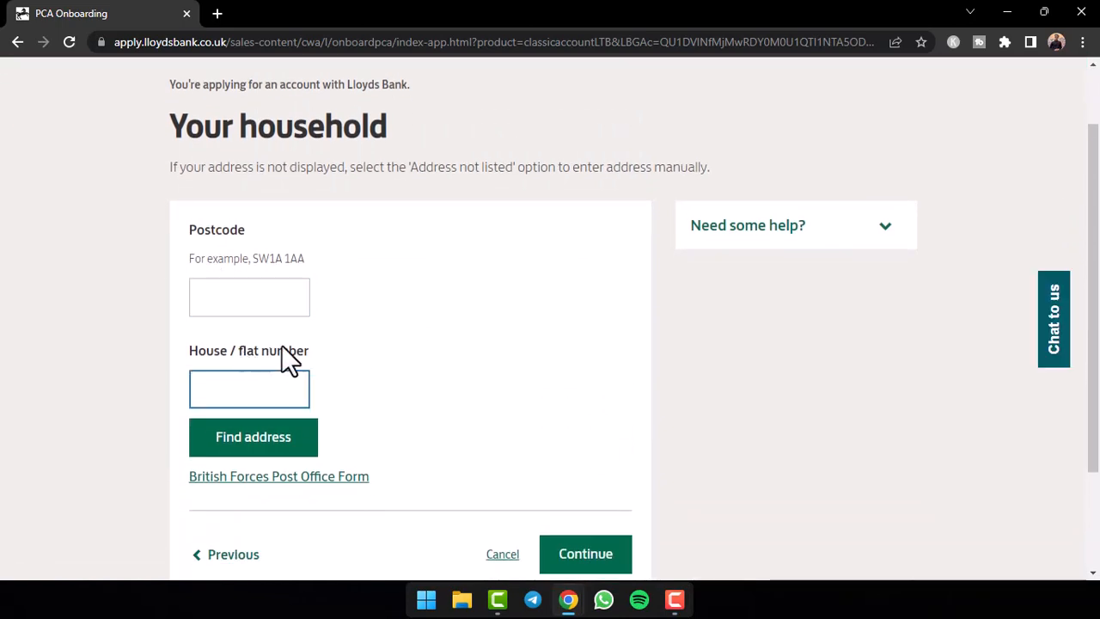
mouse_move(374, 163)
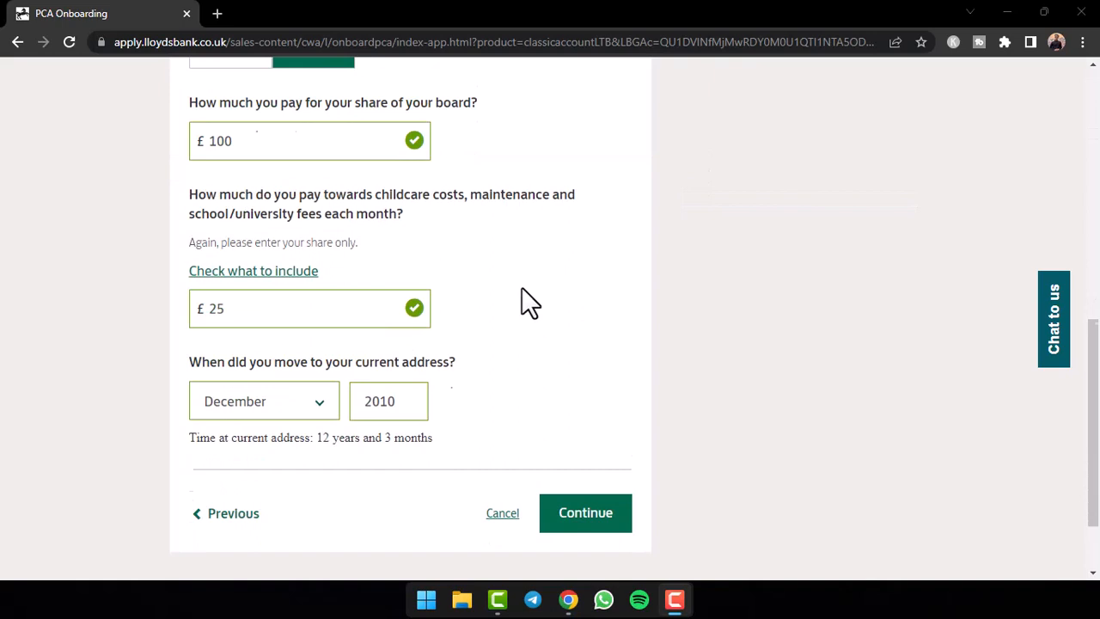
click(585, 512)
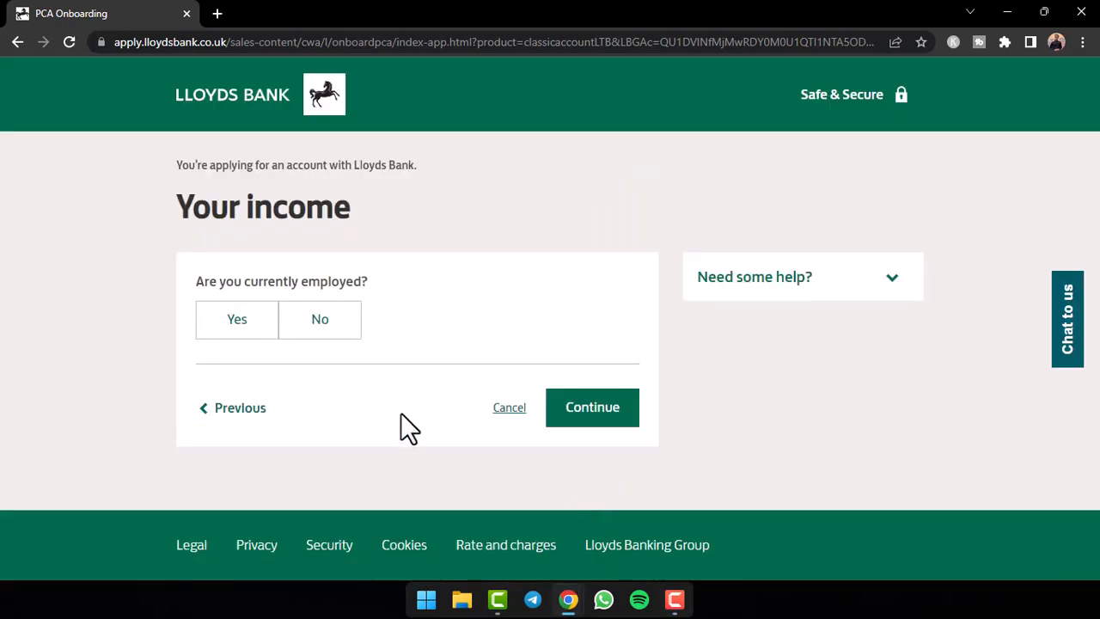
- Submit unemployed and UK-only tax answers, then phone, email and marketing consent
click(318, 318)
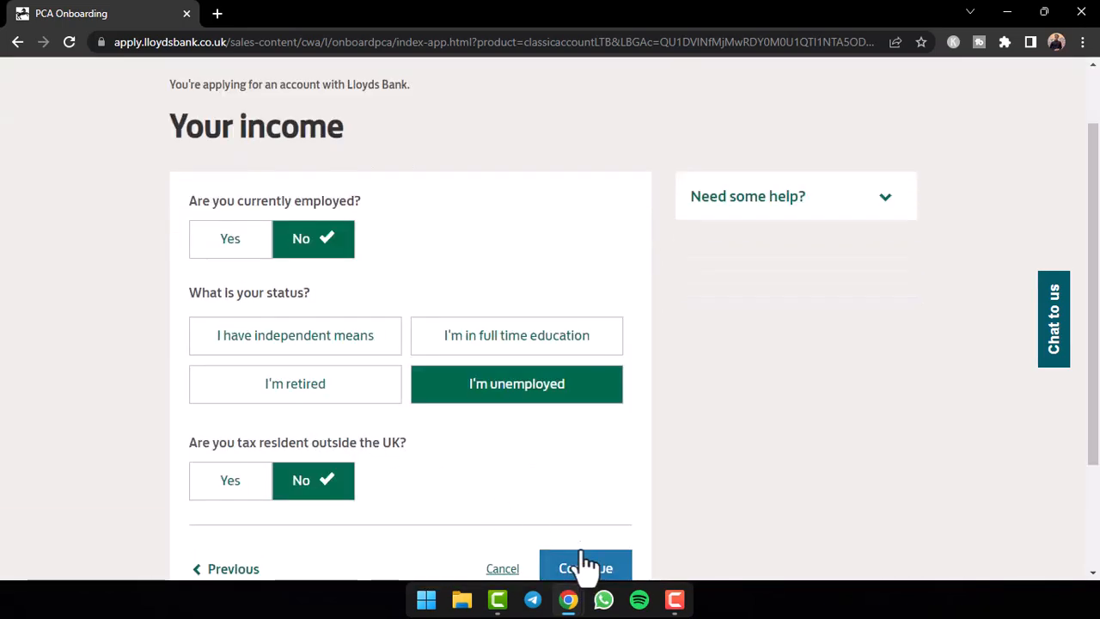
click(585, 568)
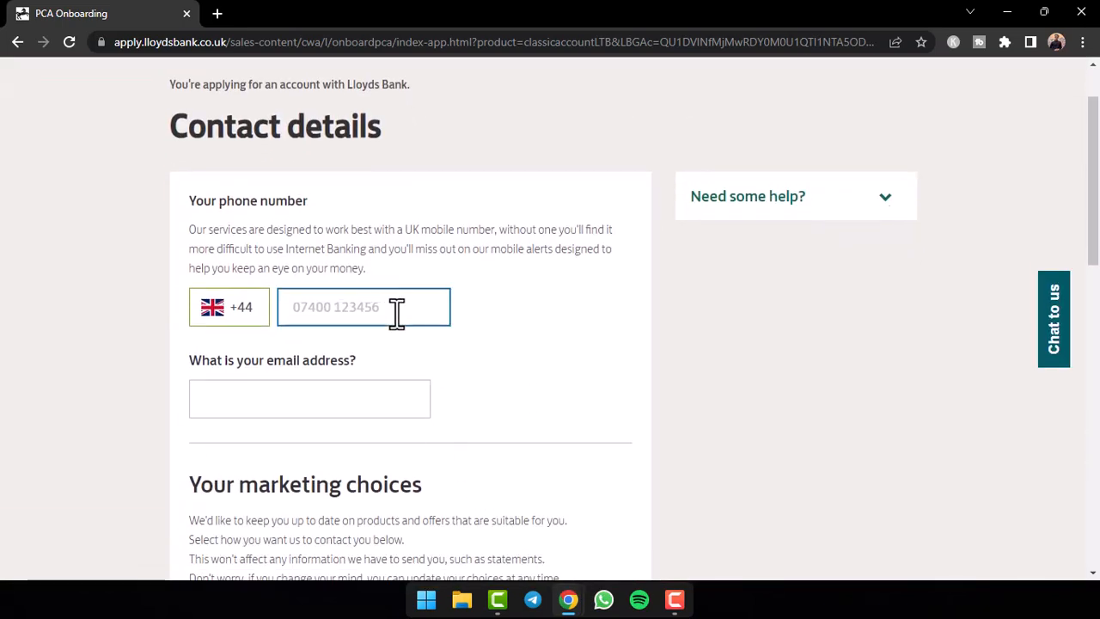
scroll(down, 3)
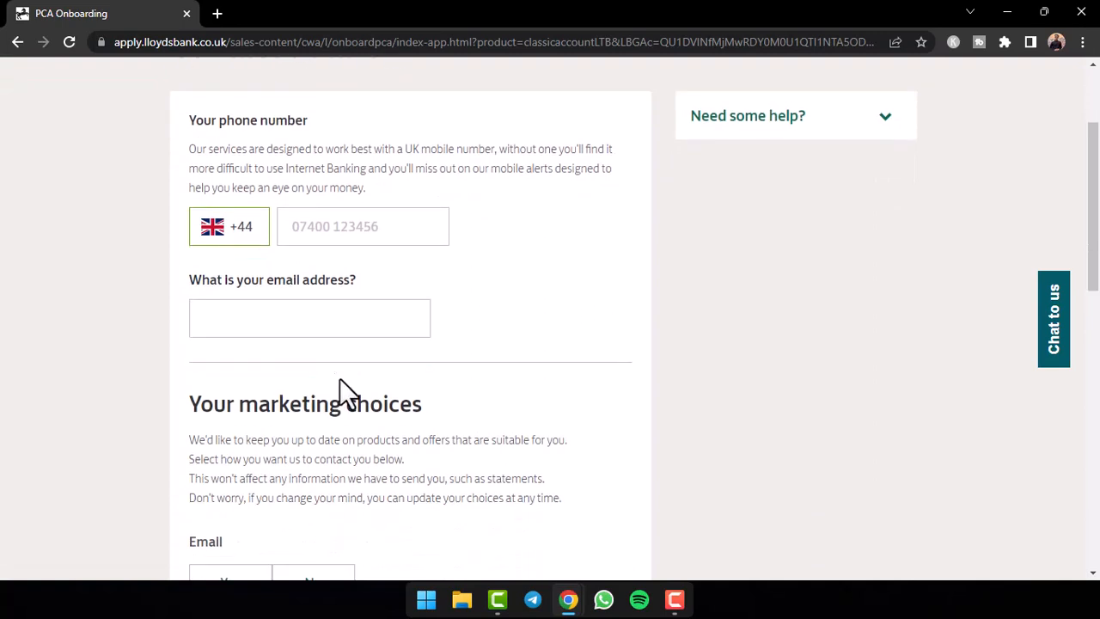
scroll(up, 3)
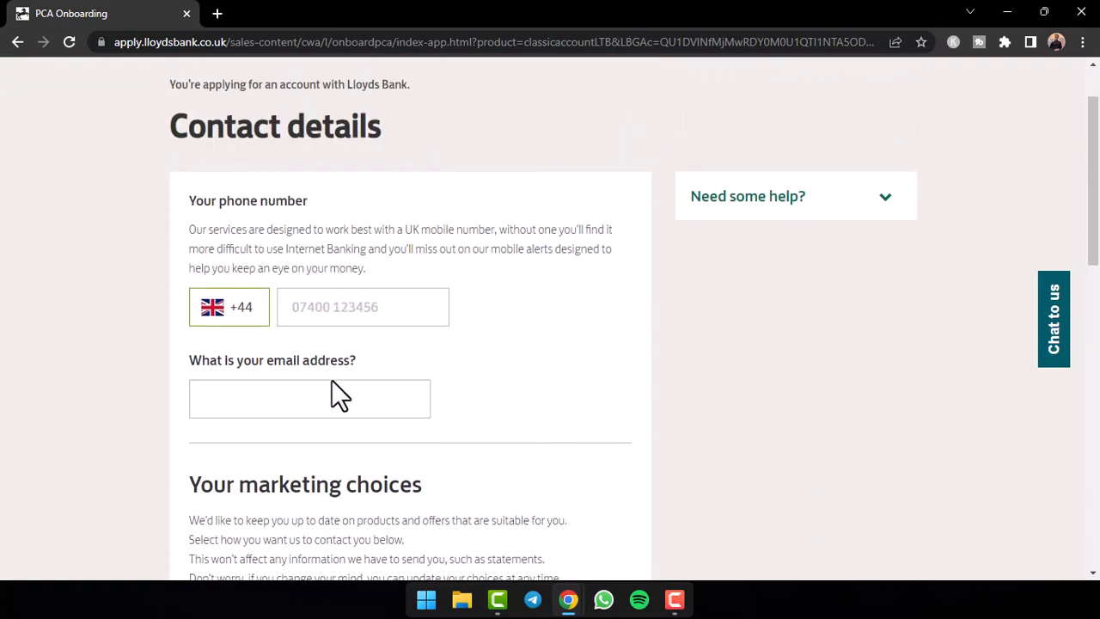
scroll(down, 3)
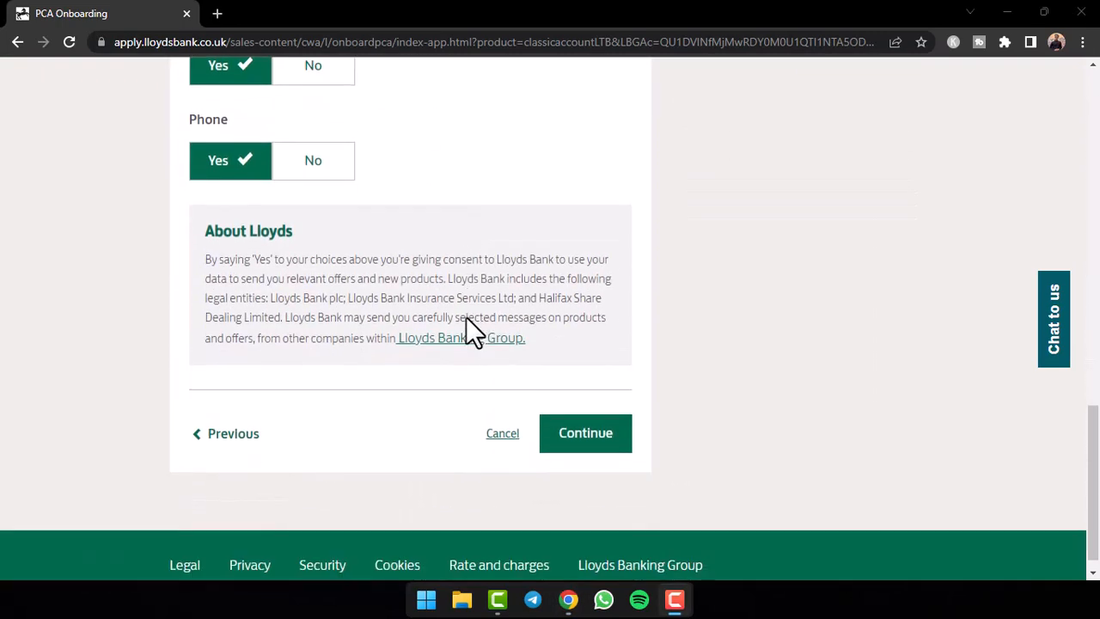
click(586, 432)
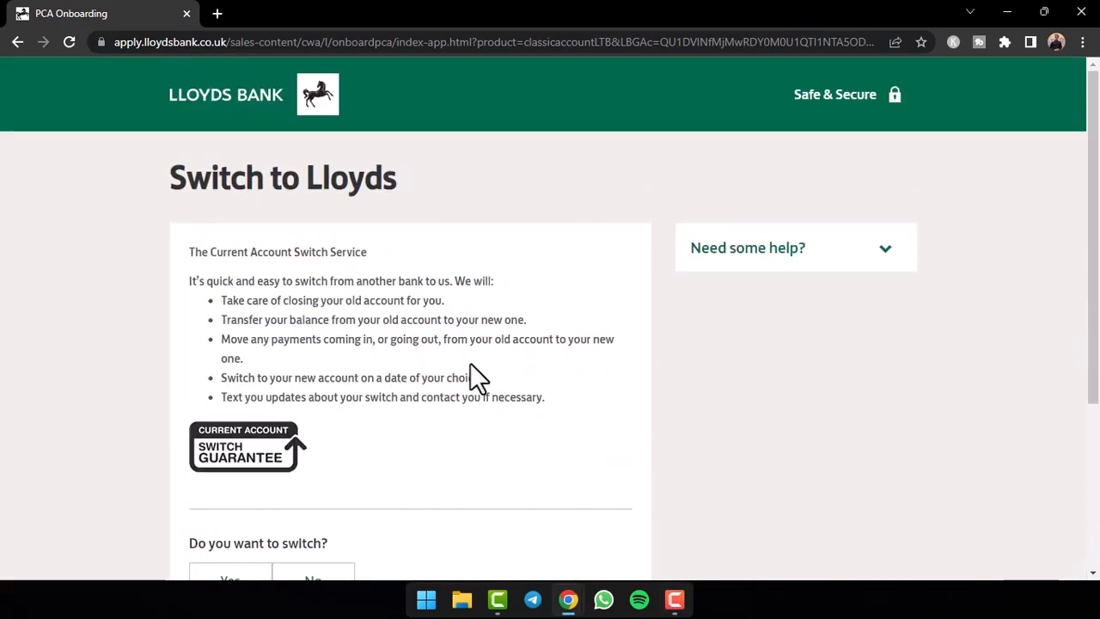
- Decline switching from another bank and continue without switching
scroll(down, 3)
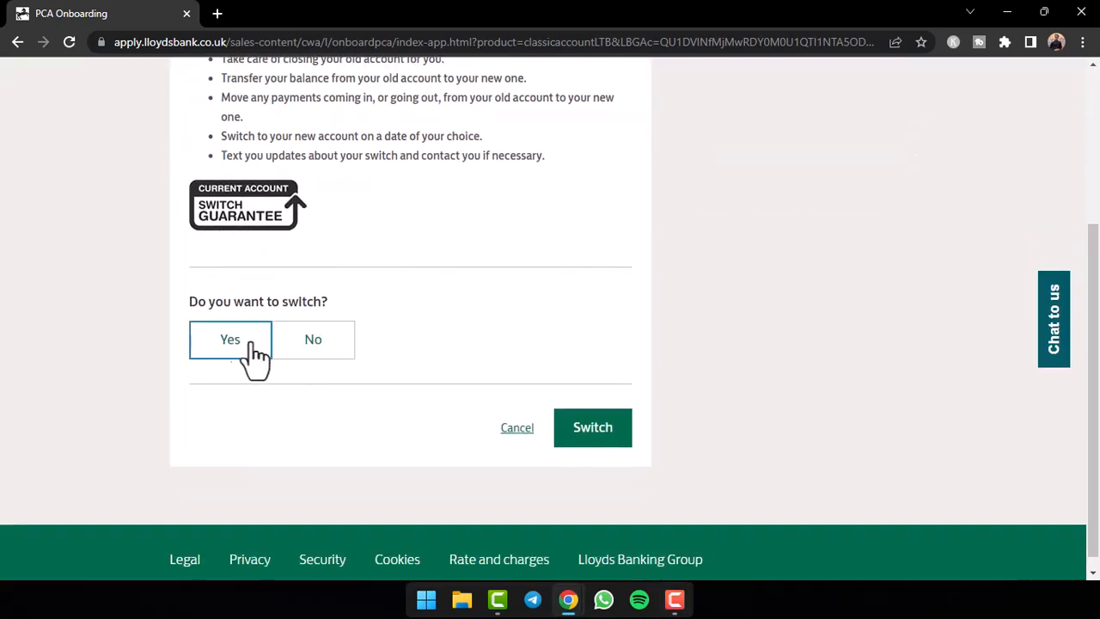
click(313, 338)
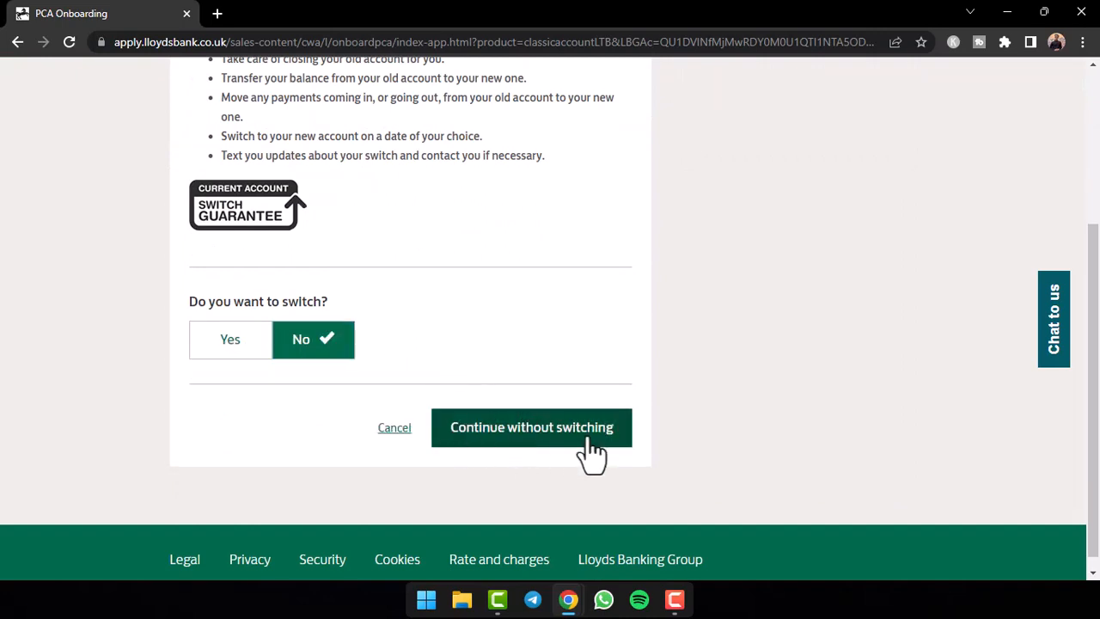
click(531, 427)
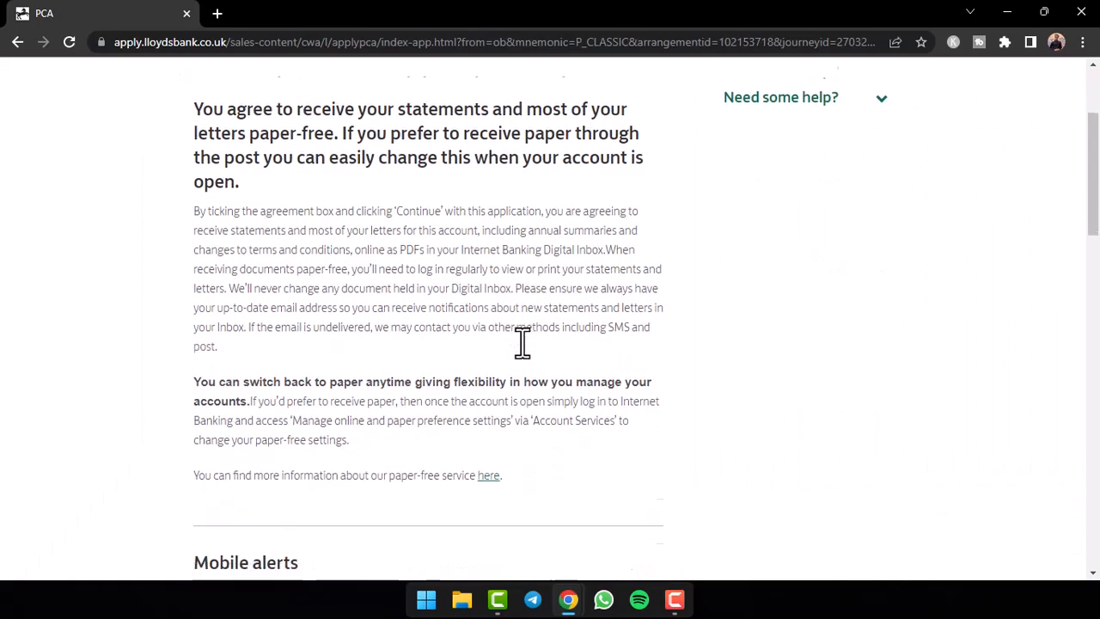
- Accept the account terms and conditions and complete the application
scroll(down, 3)
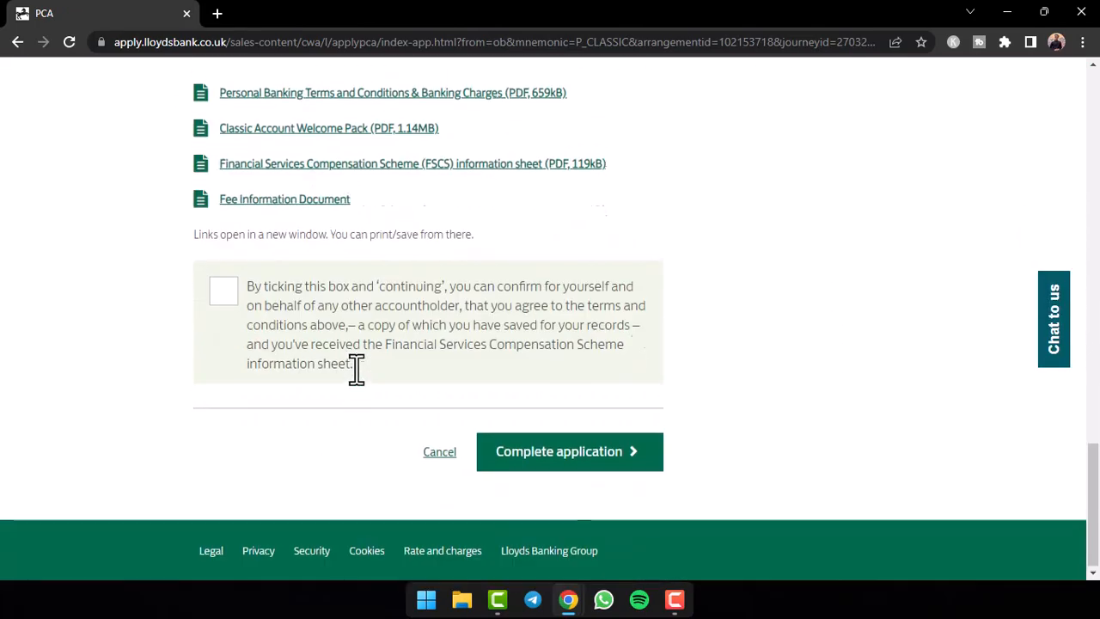
click(223, 291)
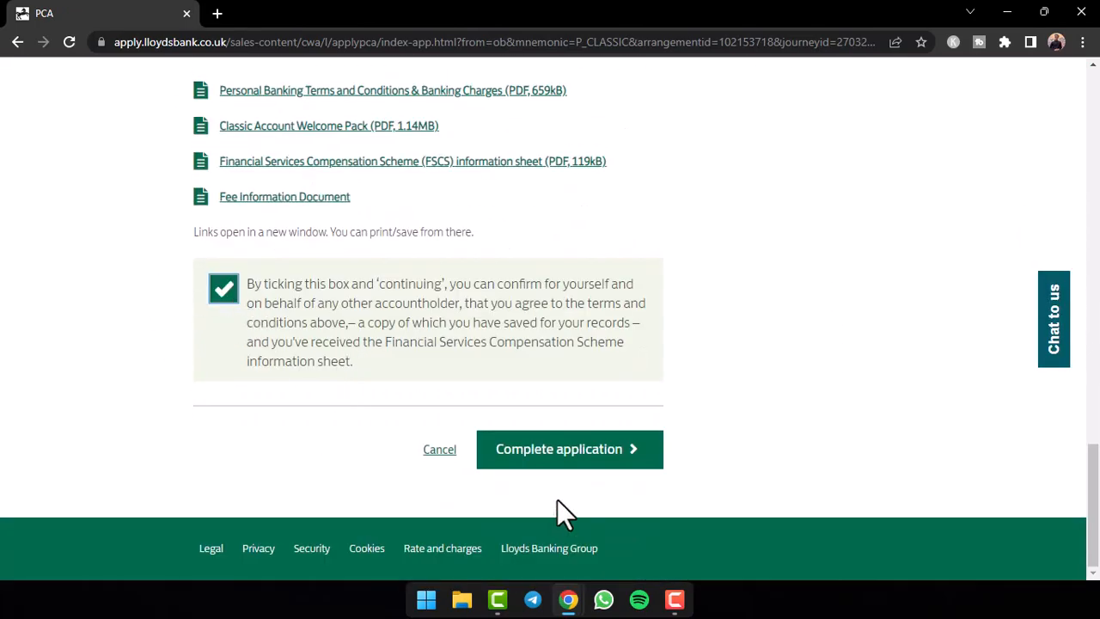
click(569, 449)
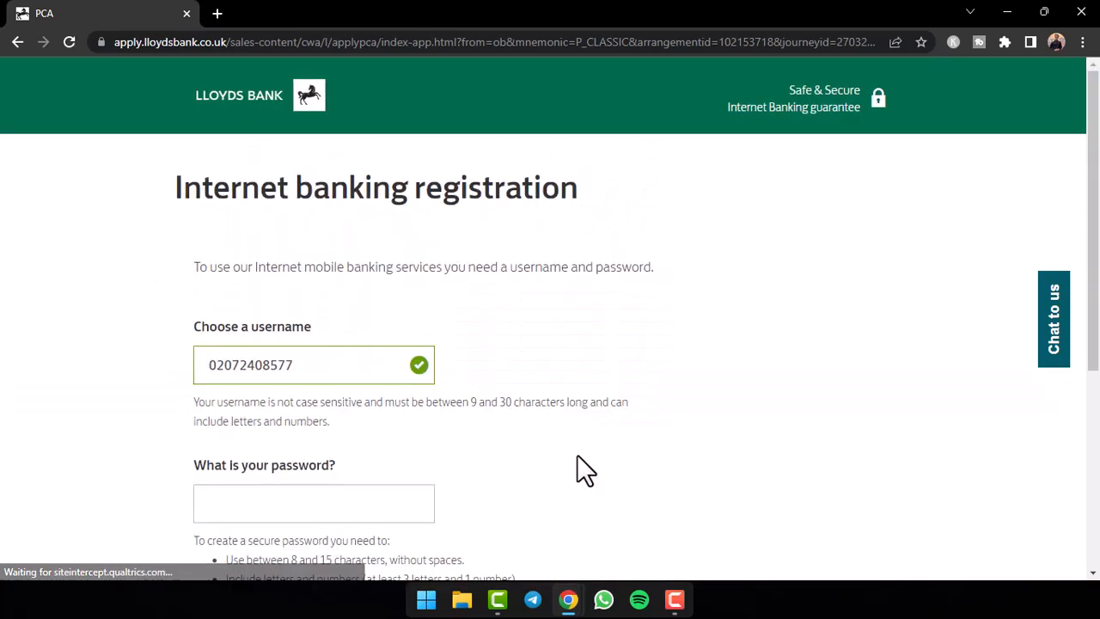
- Set an internet banking password, accept the Internet Banking Agreement and submit registration
click(313, 365)
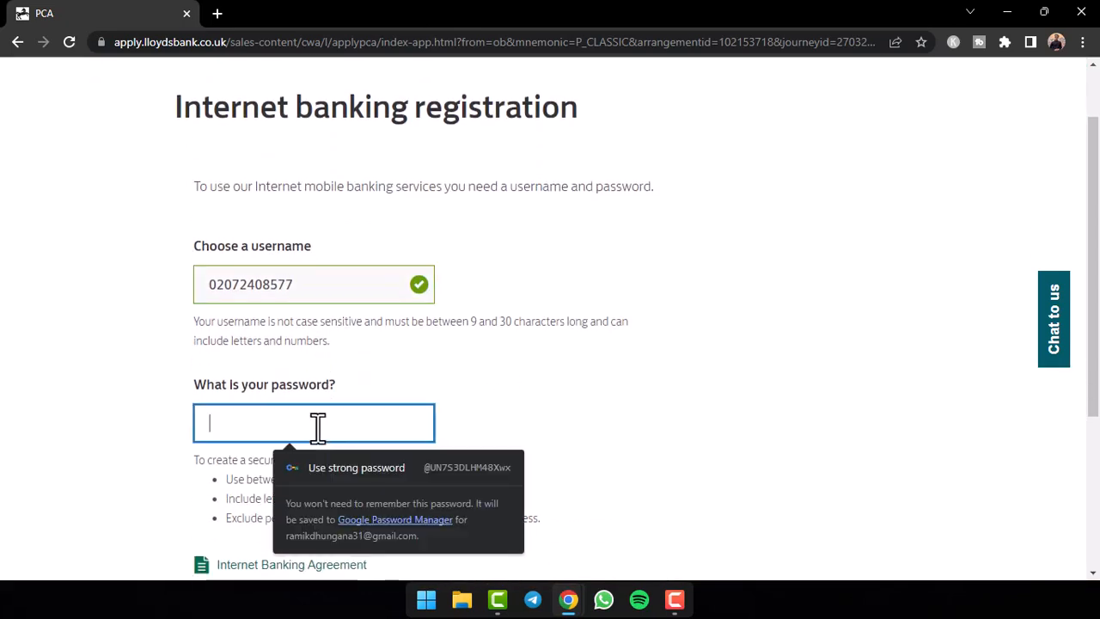
text(•)
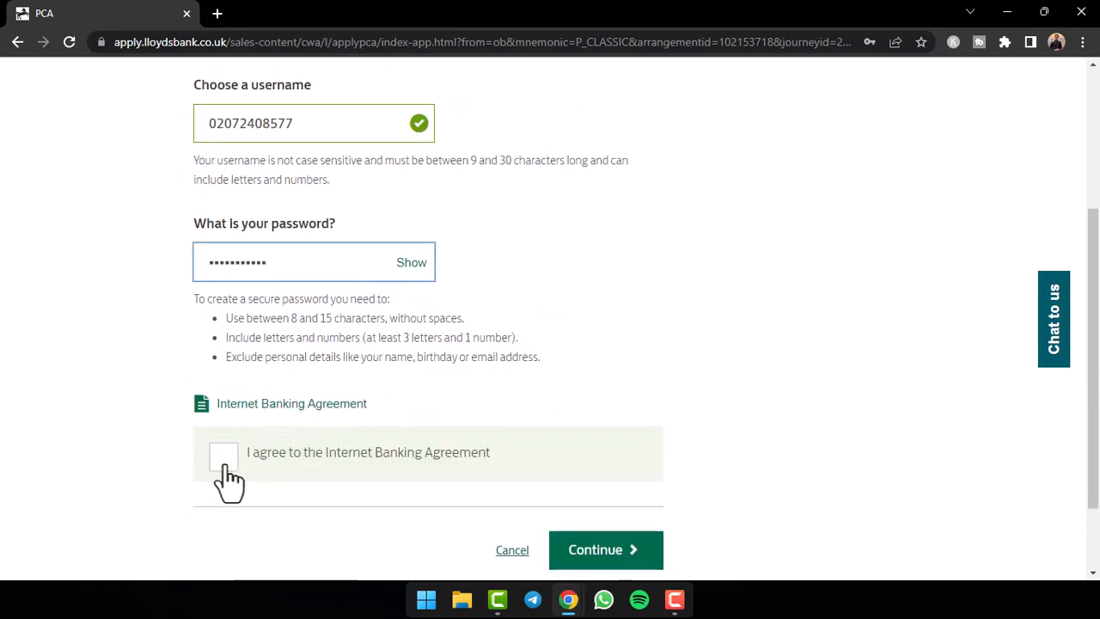
click(224, 456)
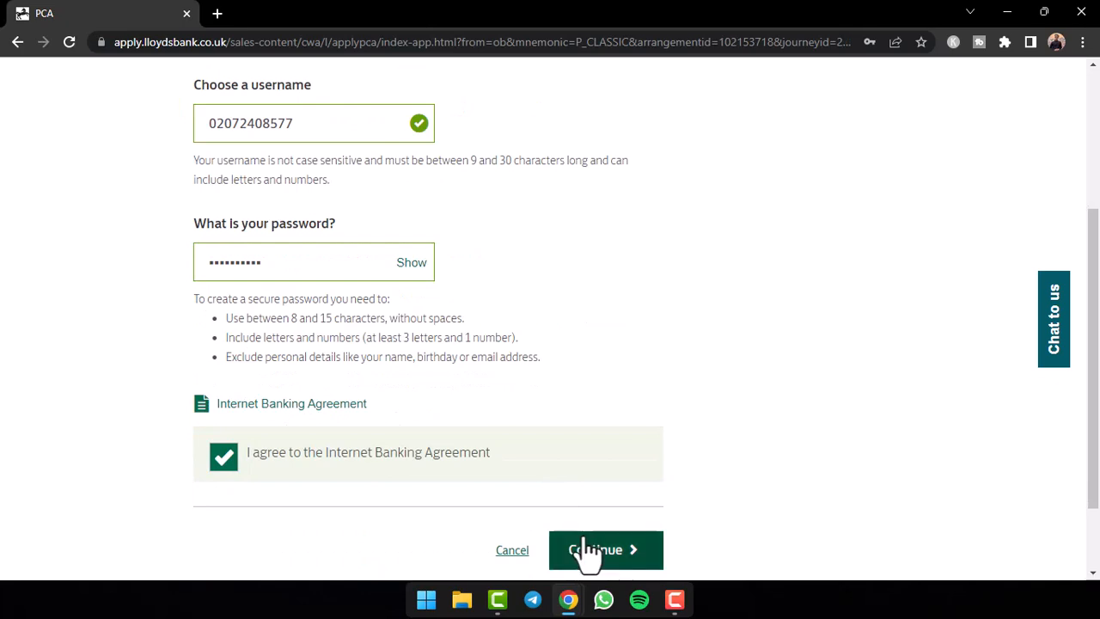
click(606, 550)
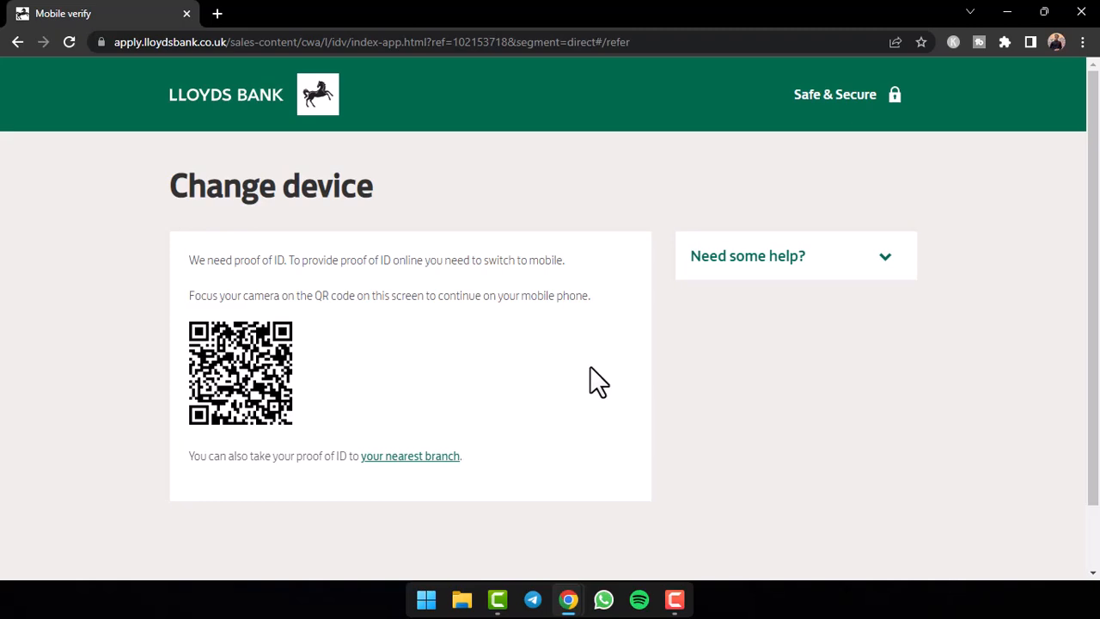
mouse_move(520, 319)
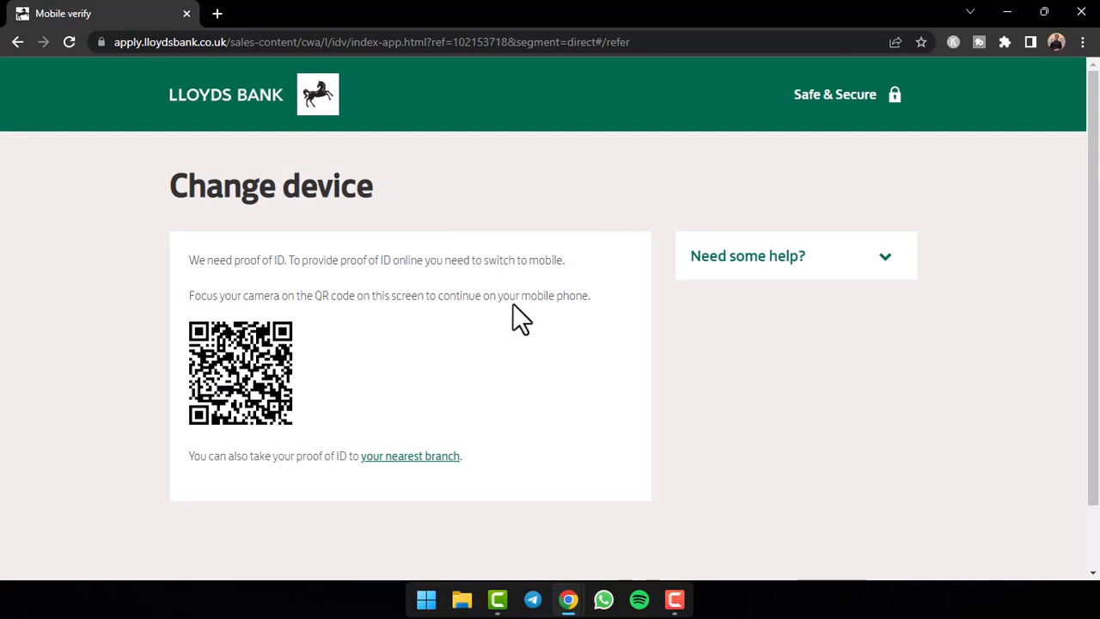